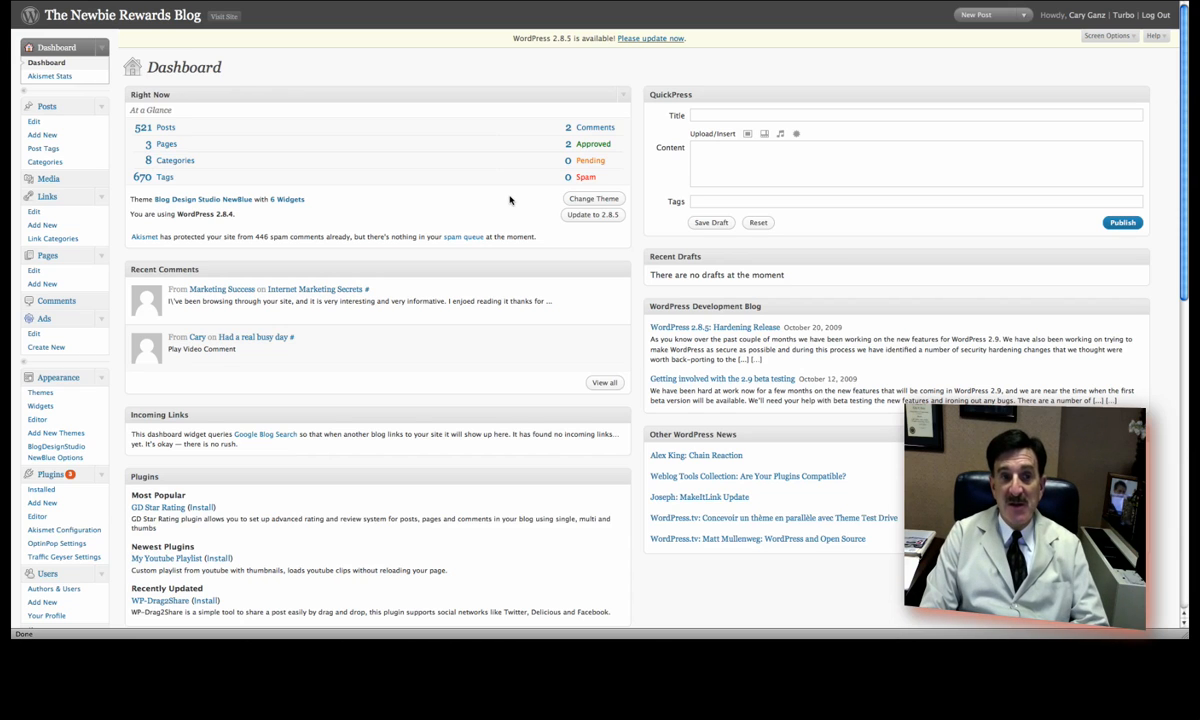
mouse_move(444, 196)
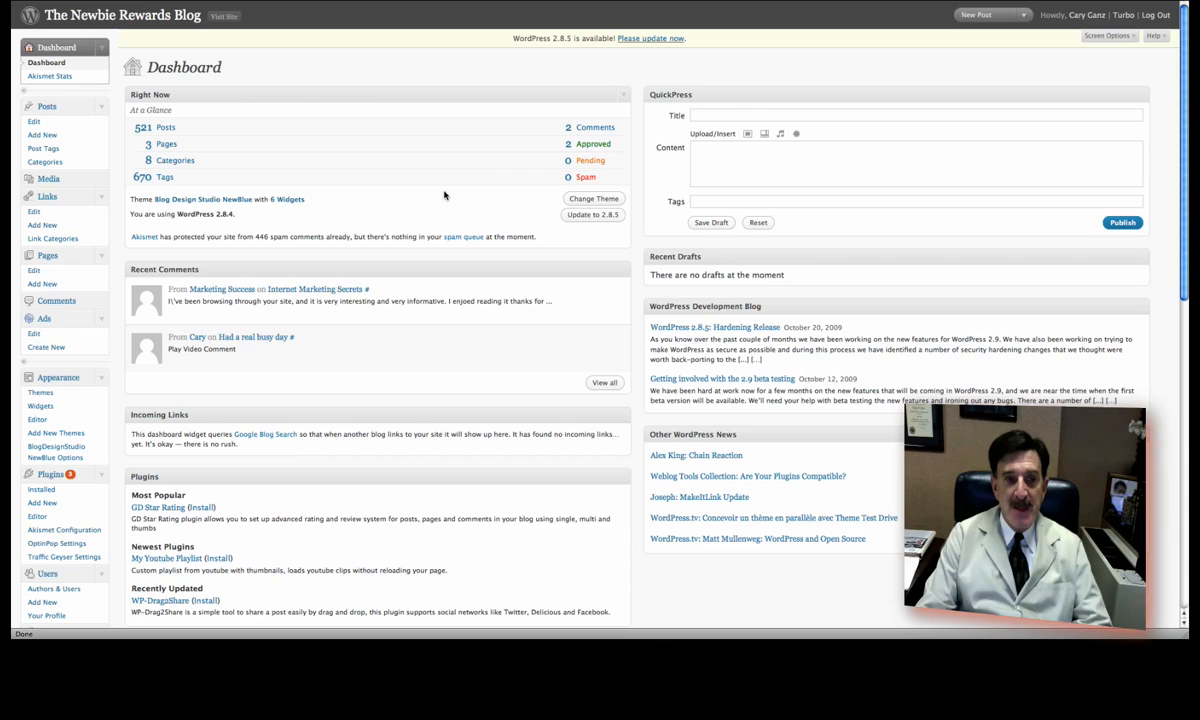
mouse_move(470, 60)
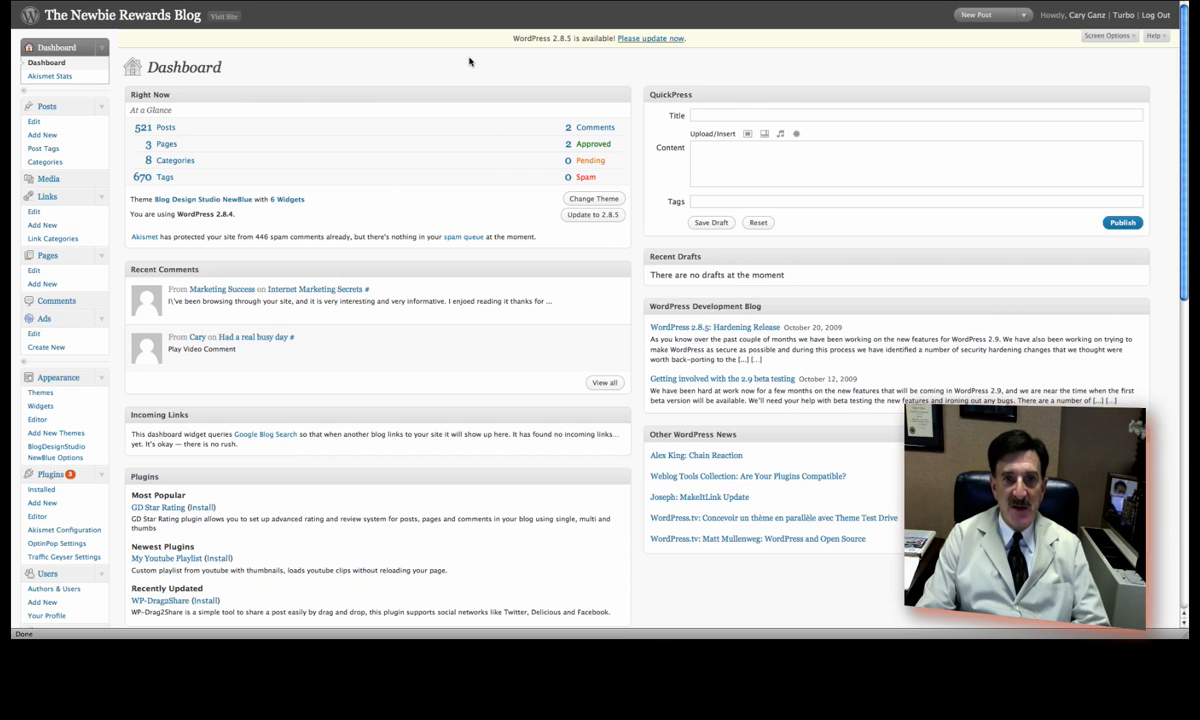
mouse_move(600, 76)
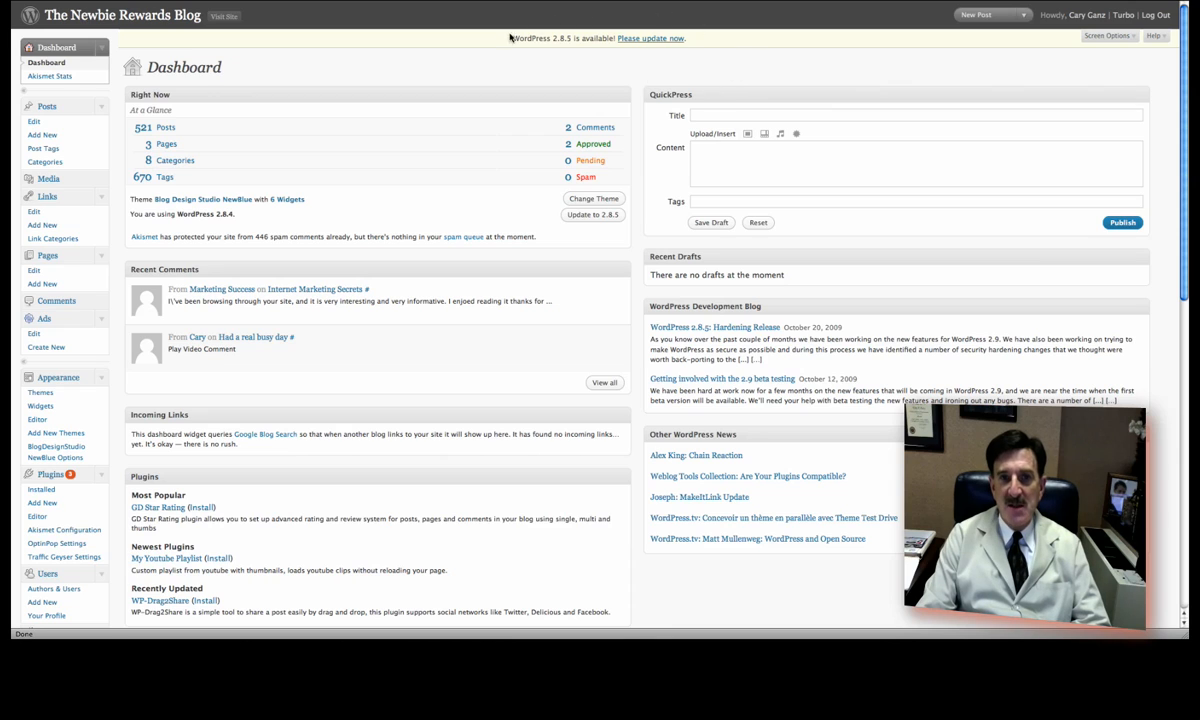
mouse_move(488, 44)
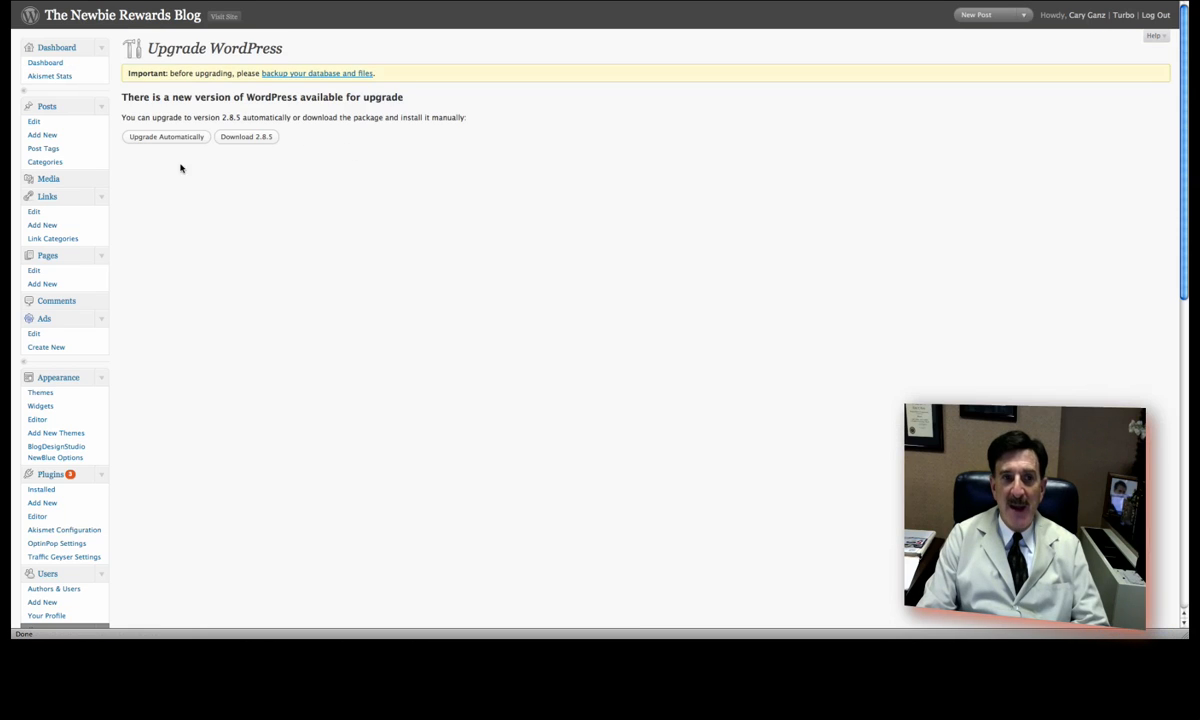
mouse_move(166, 136)
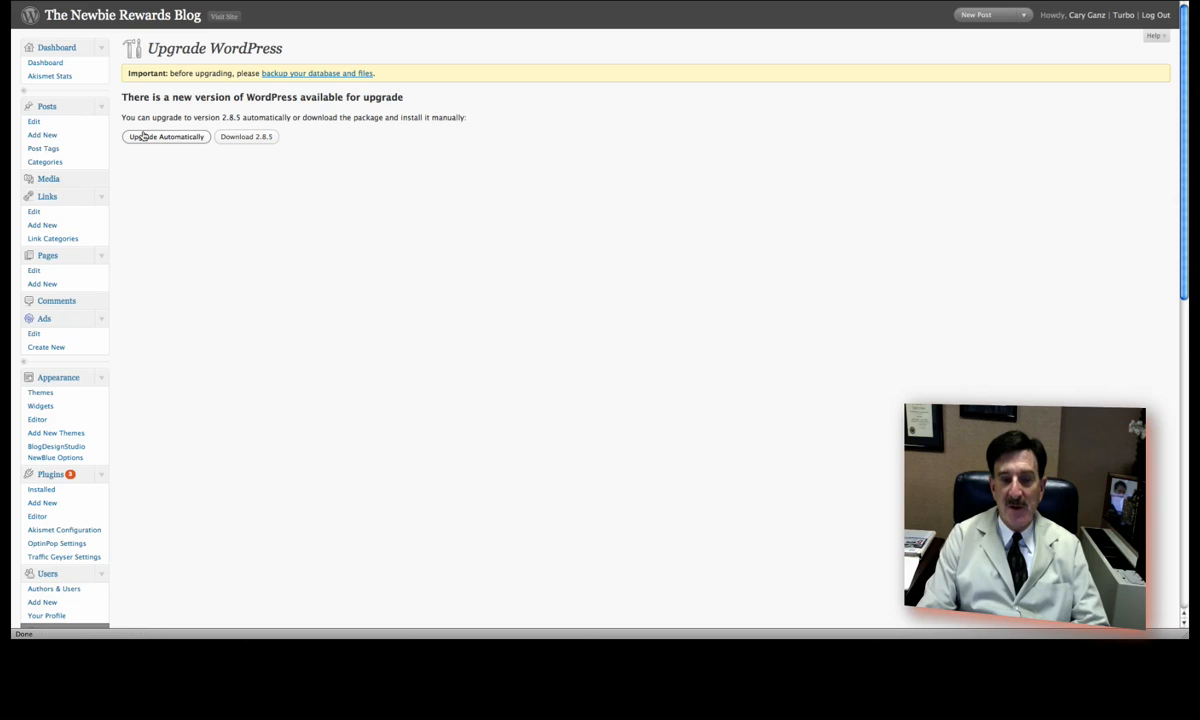
Run the automatic upgrade to WordPress 2.8.5 until the success message appears.
left_click(166, 136)
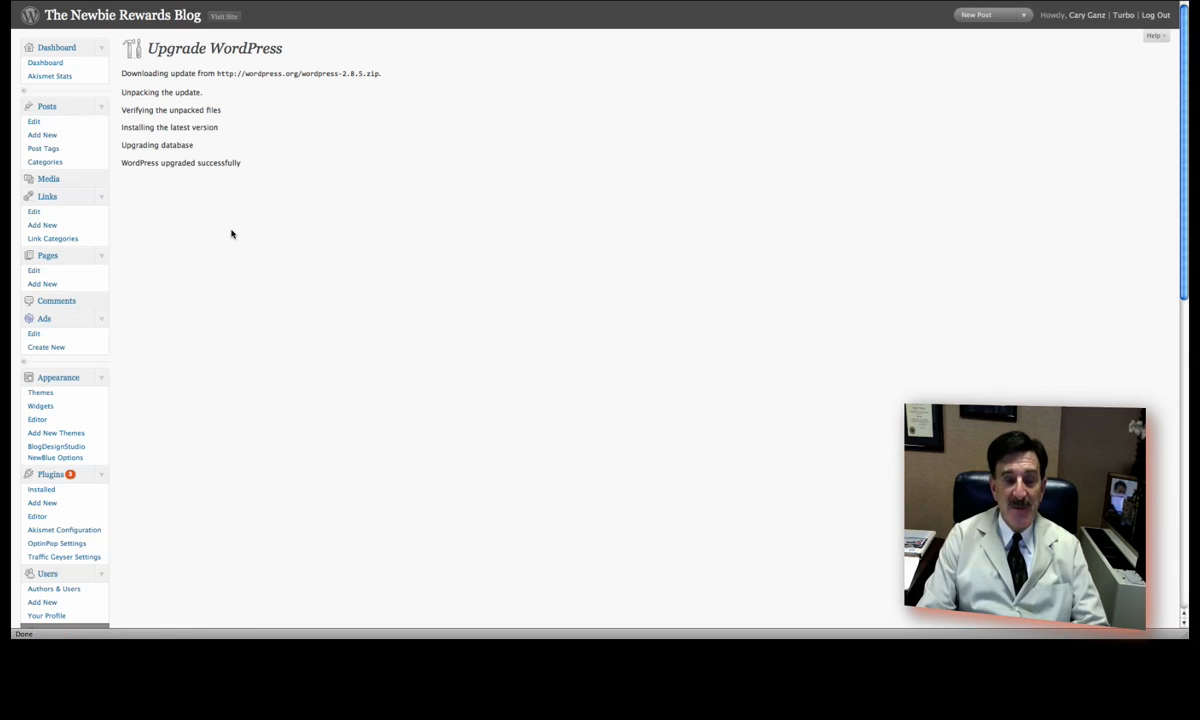
mouse_move(216, 468)
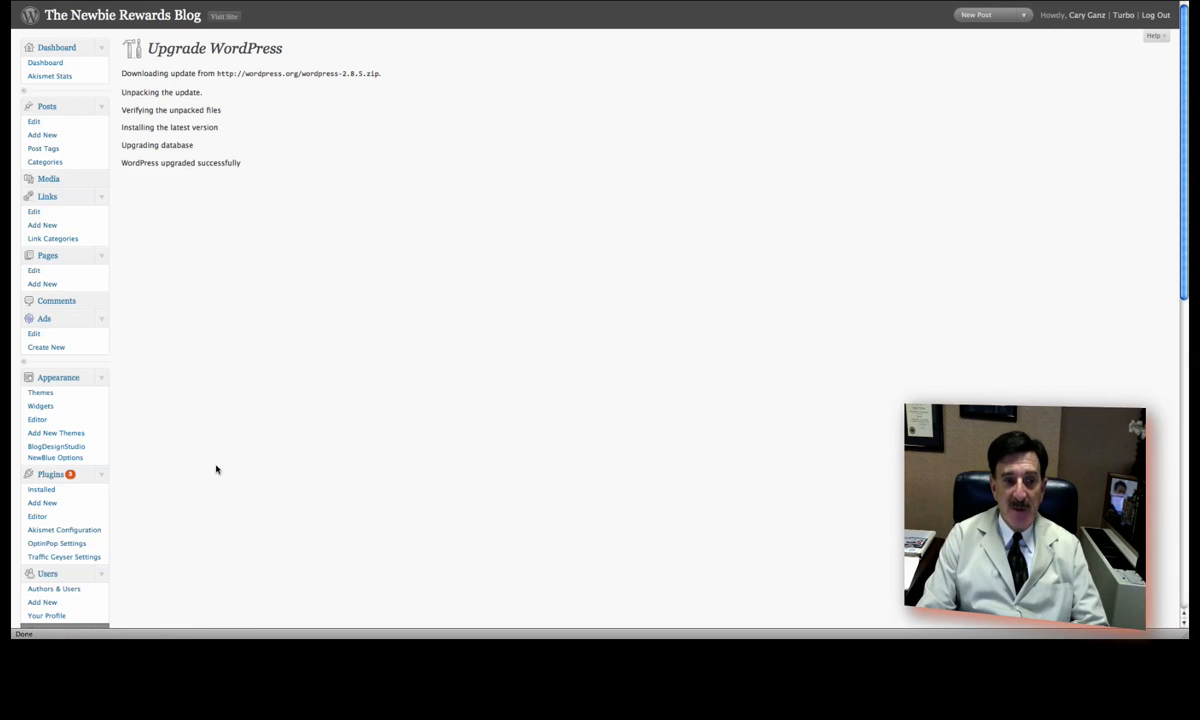
mouse_move(56, 446)
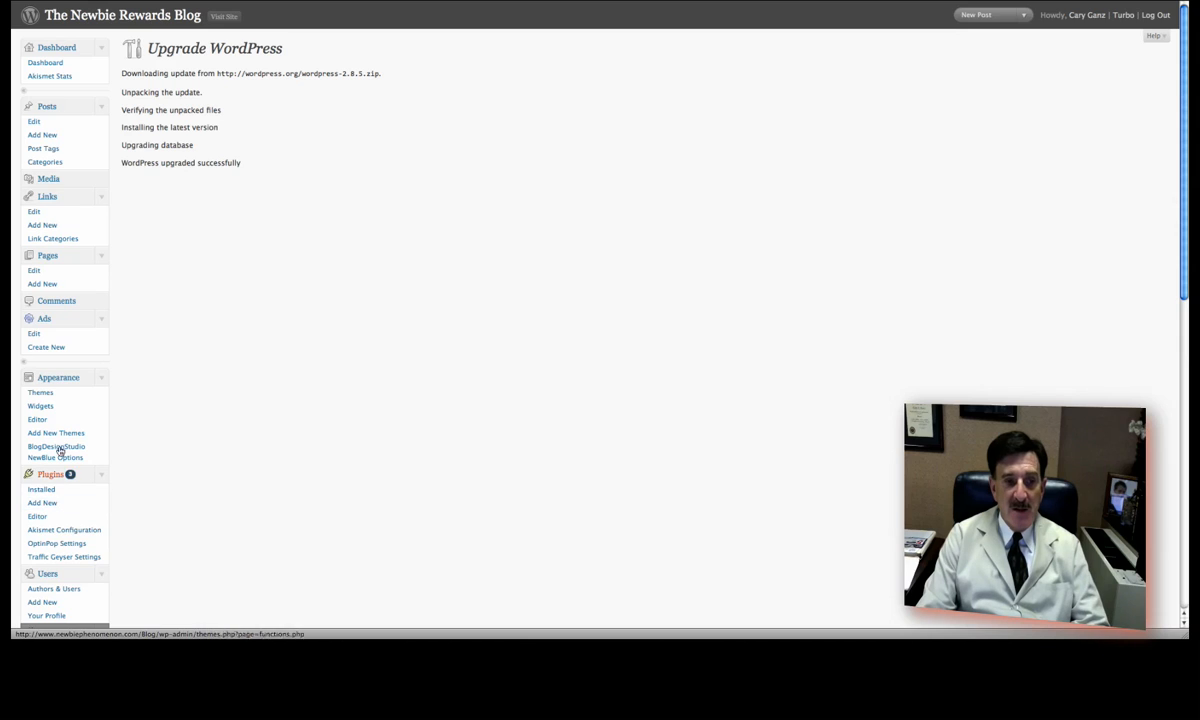
mouse_move(42, 502)
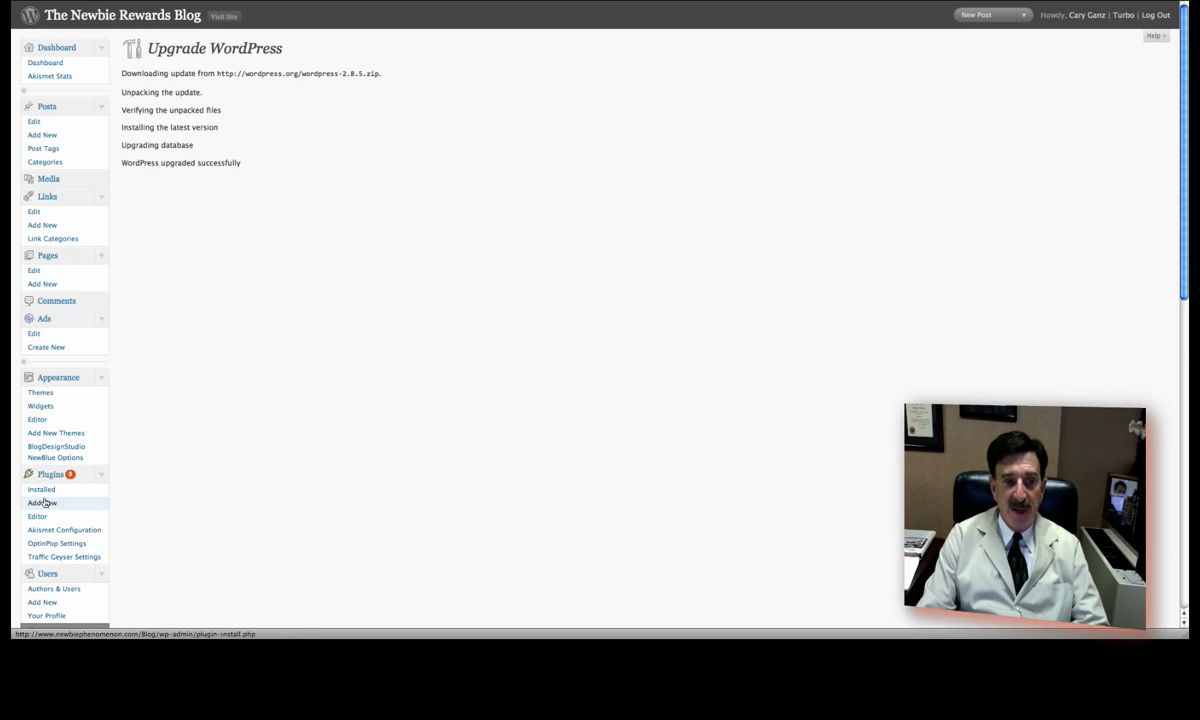
Go to Plugins > Add New and search the plugin directory for 'wassup'.
left_click(42, 502)
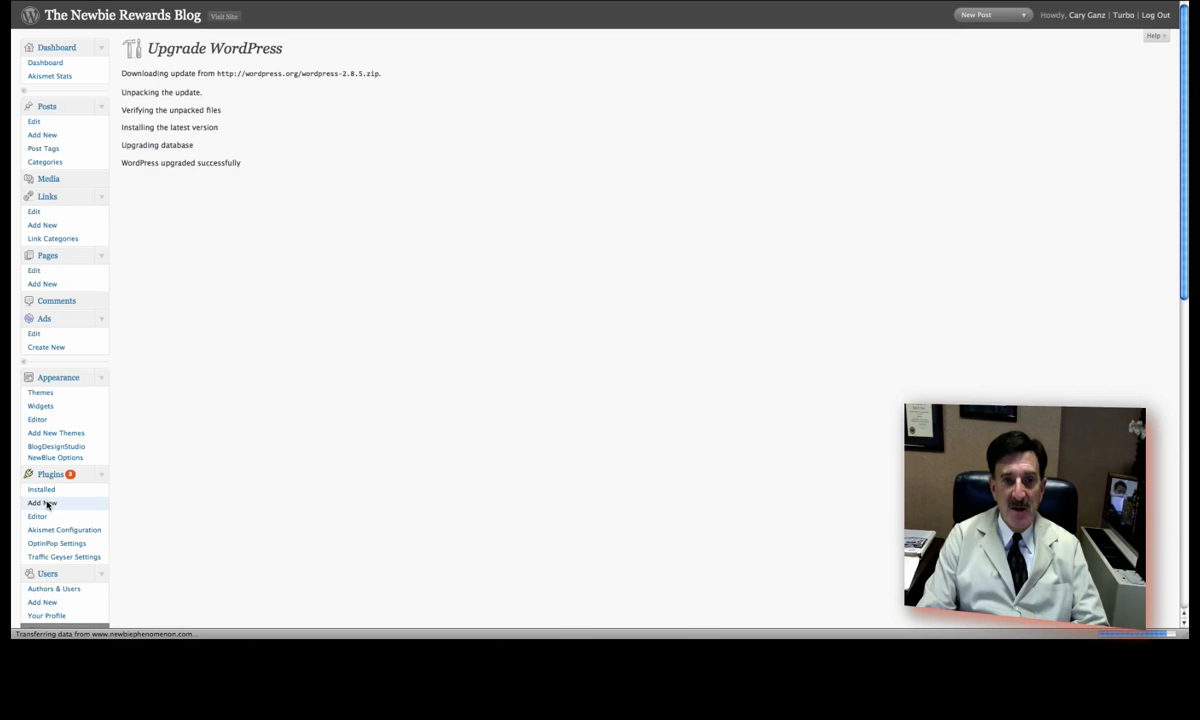
left_click(42, 502)
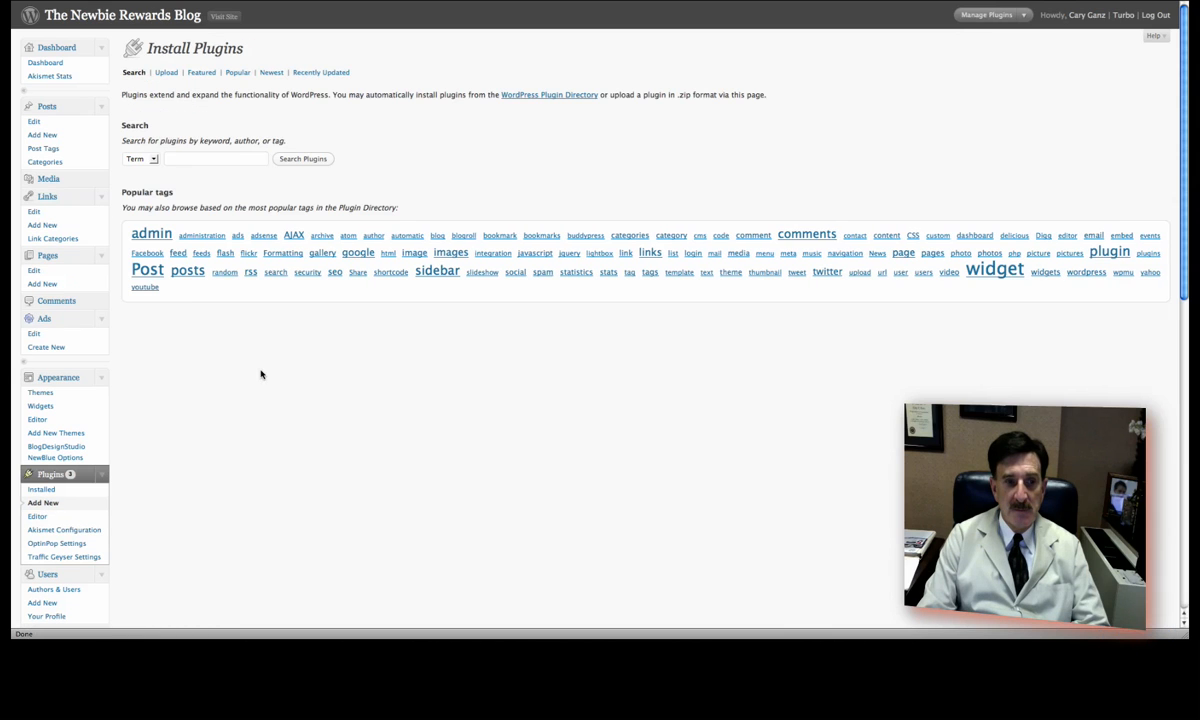
mouse_move(218, 156)
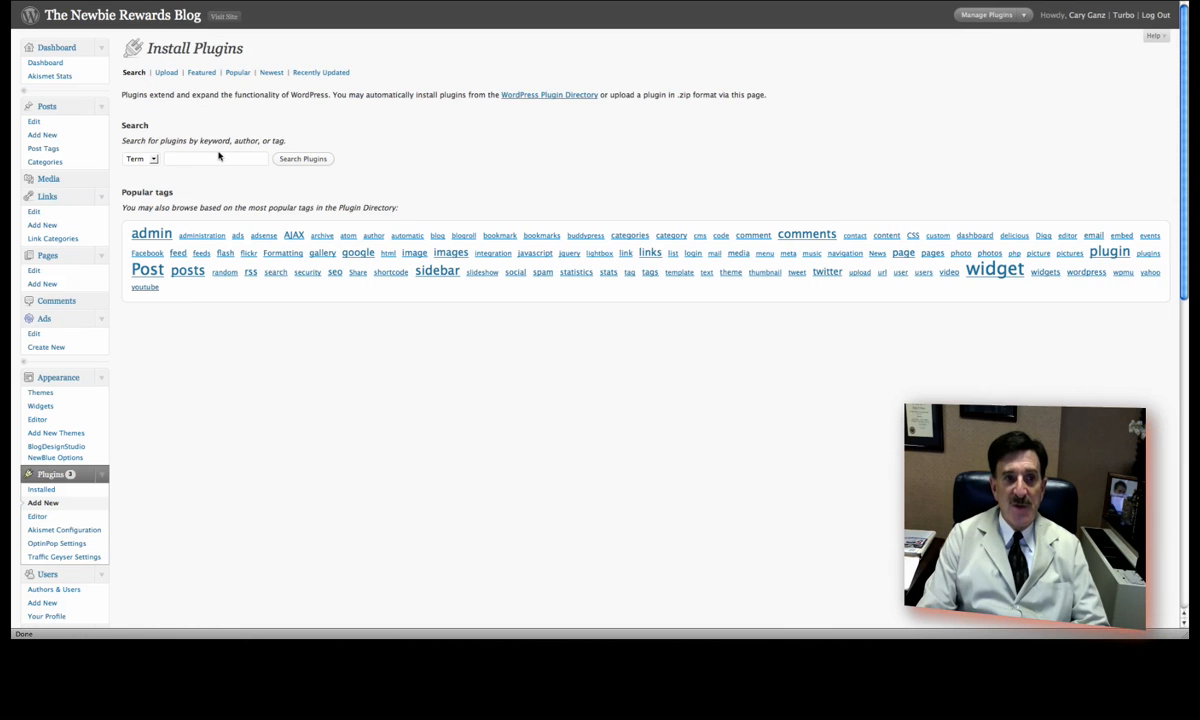
type("wassup")
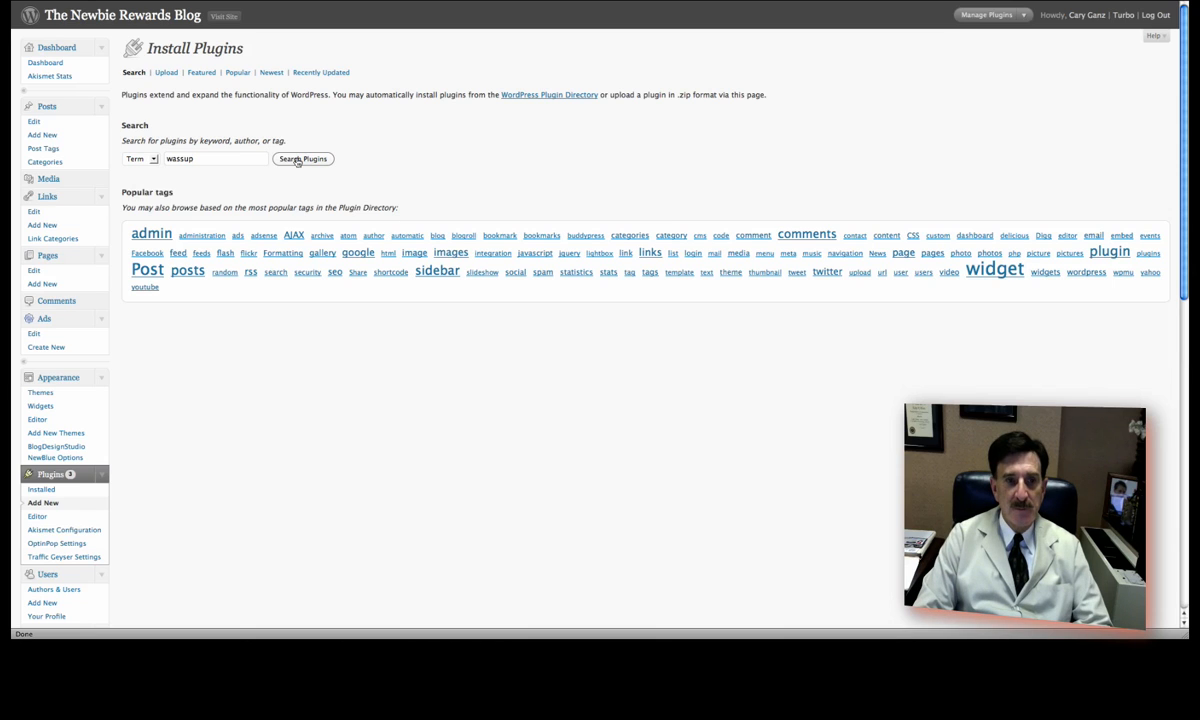
left_click(304, 160)
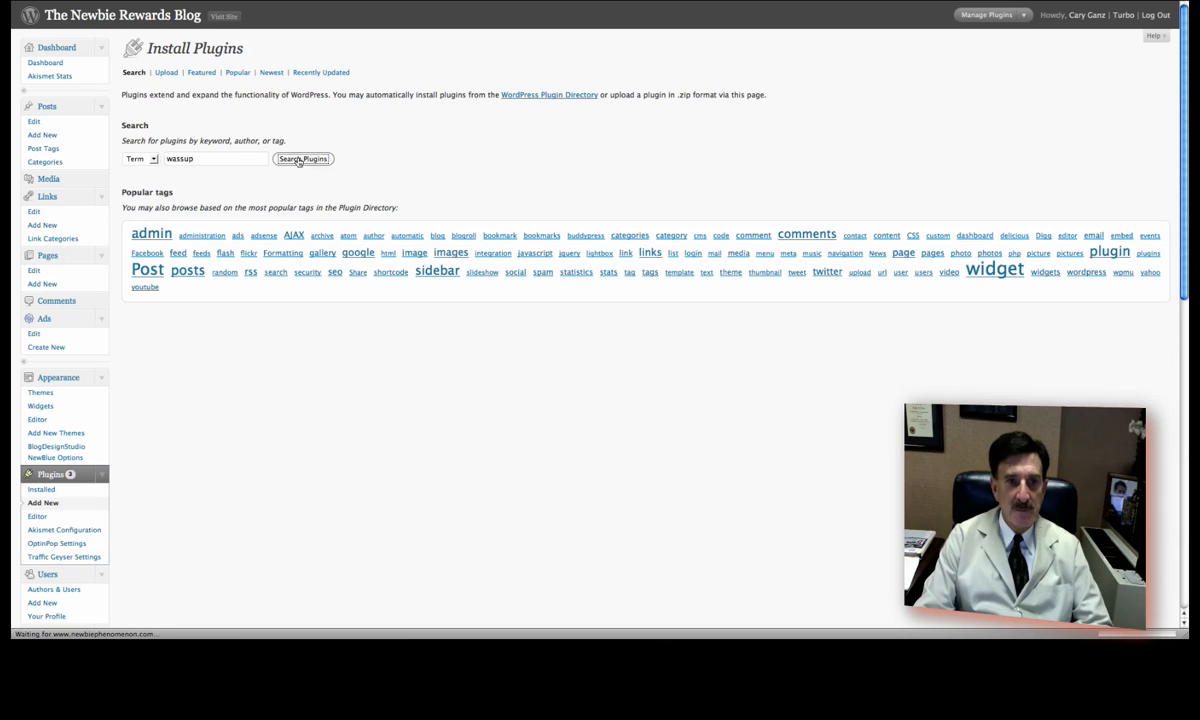
left_click(304, 160)
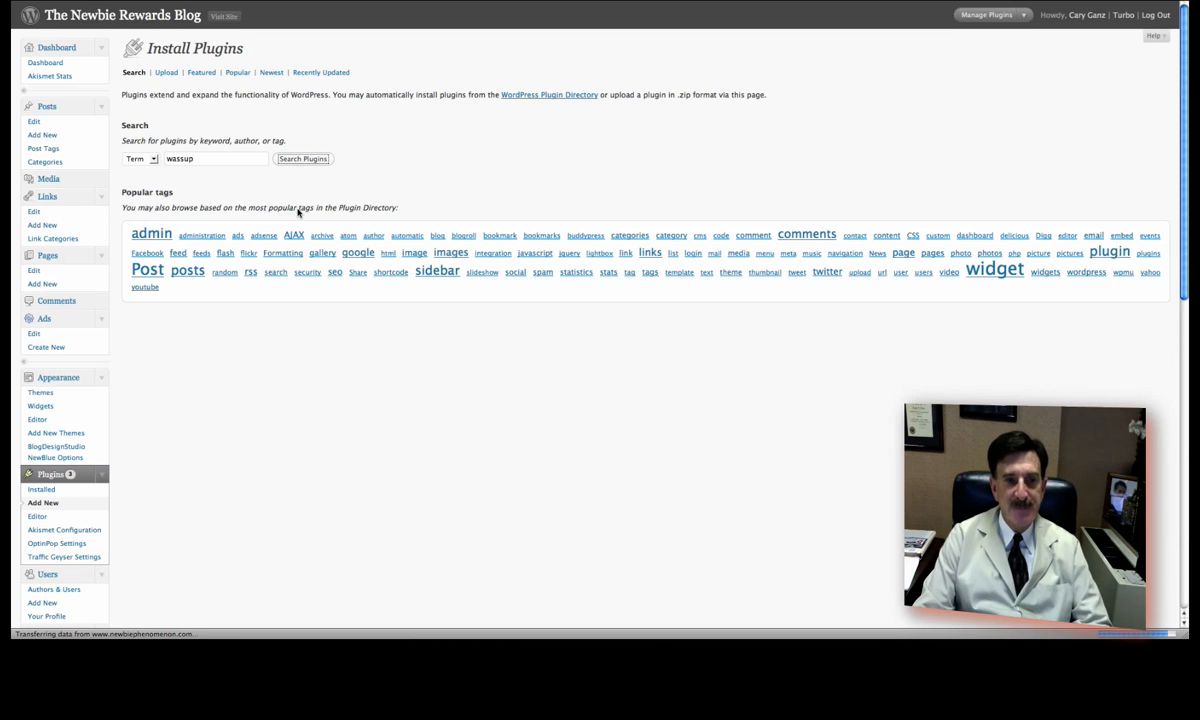
Load the wassup search results listing WassUp 1.7.2.1 and VISITATS.
left_click(302, 160)
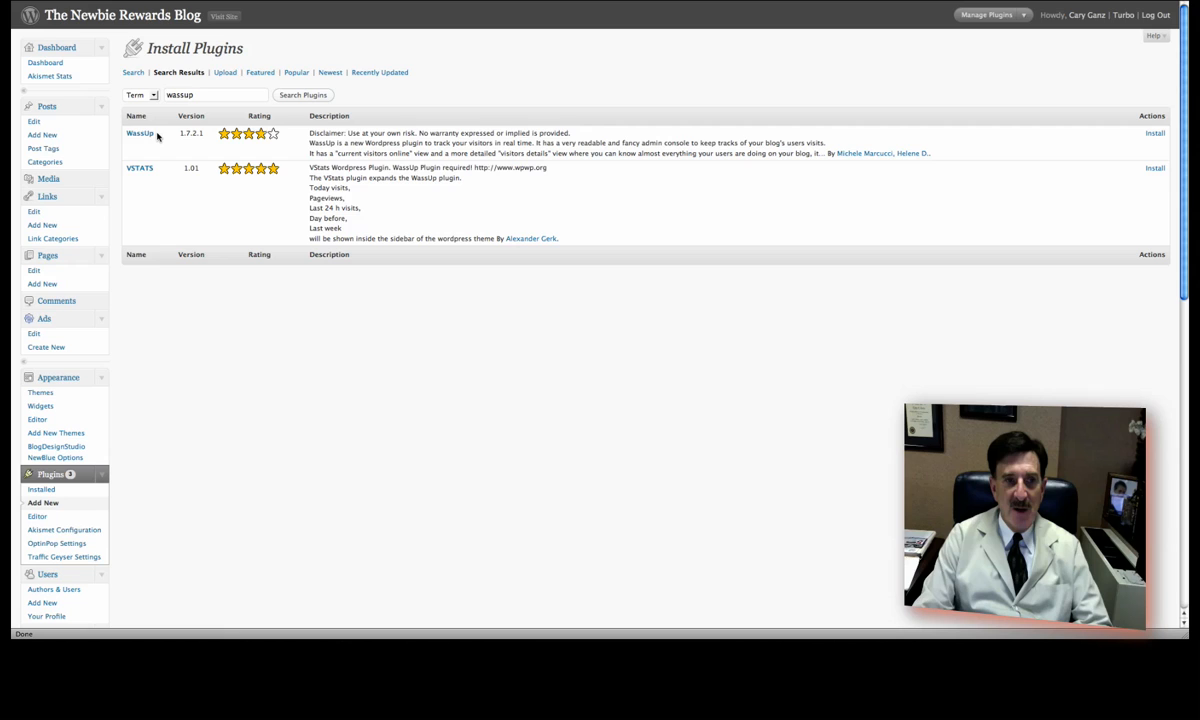
mouse_move(356, 132)
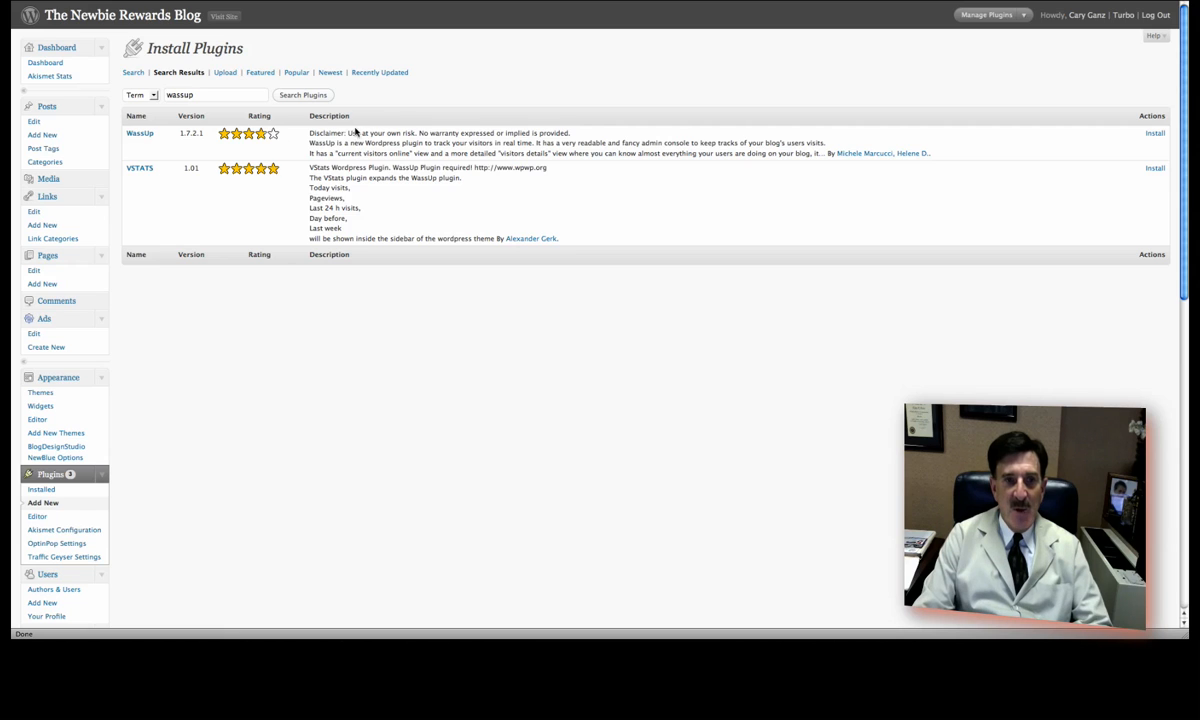
mouse_move(360, 180)
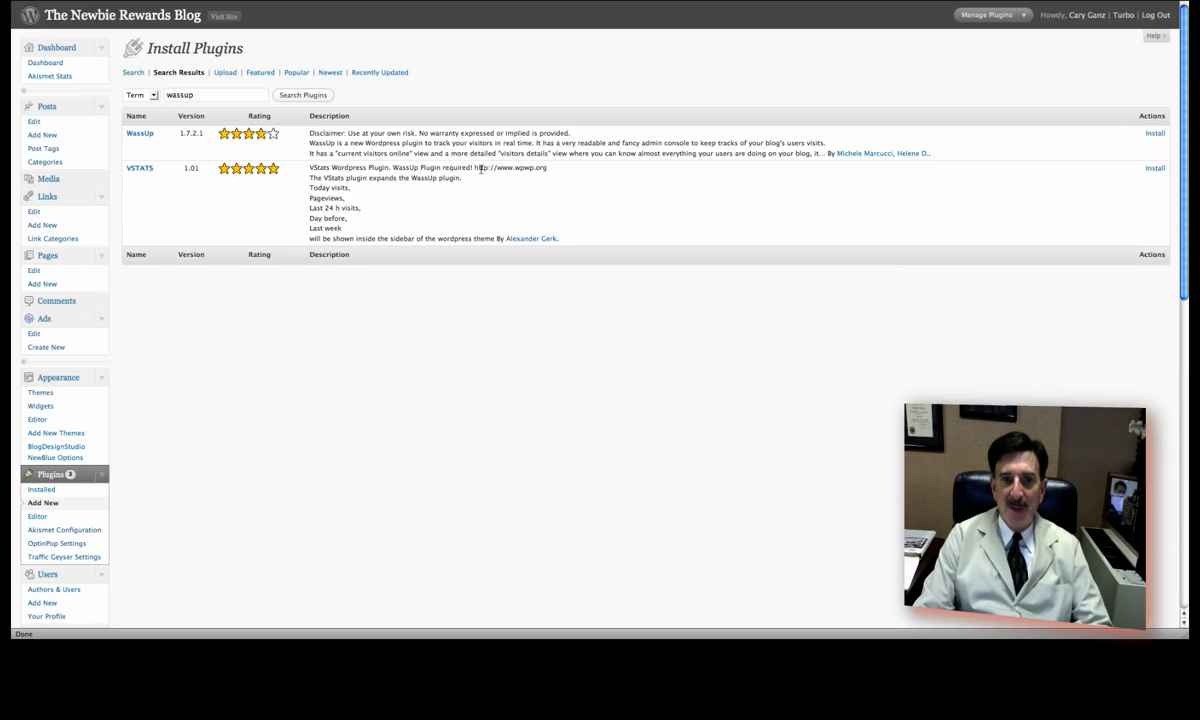
mouse_move(344, 188)
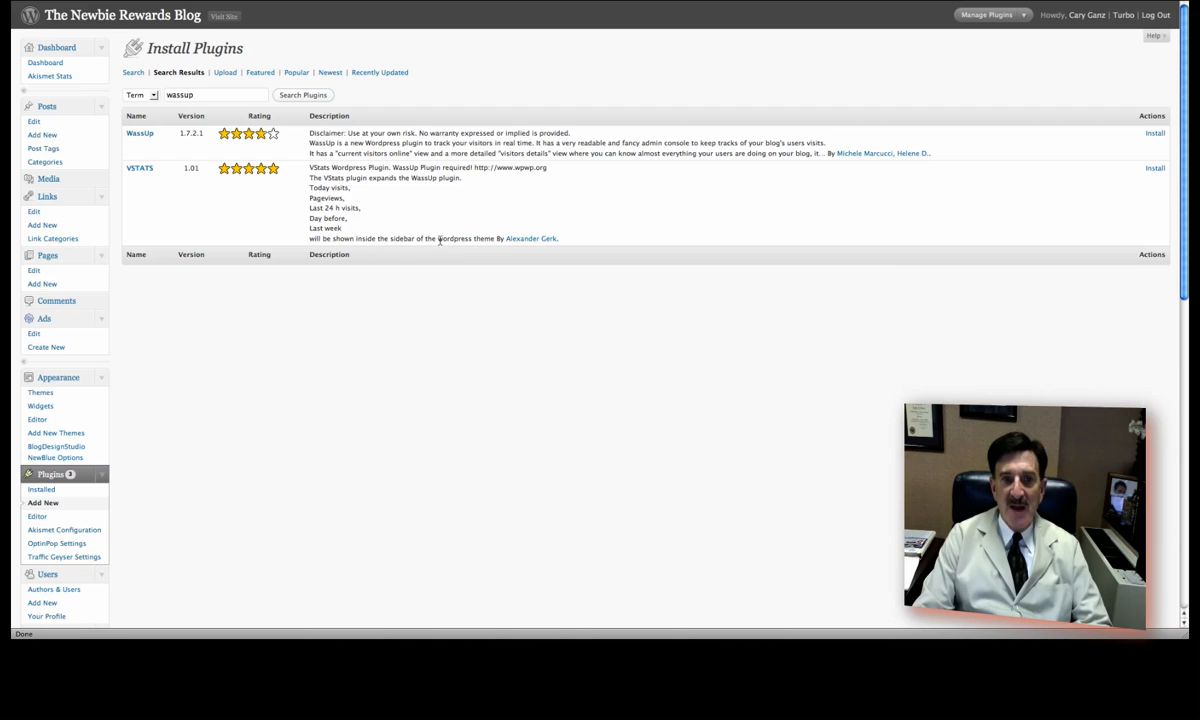
mouse_move(460, 200)
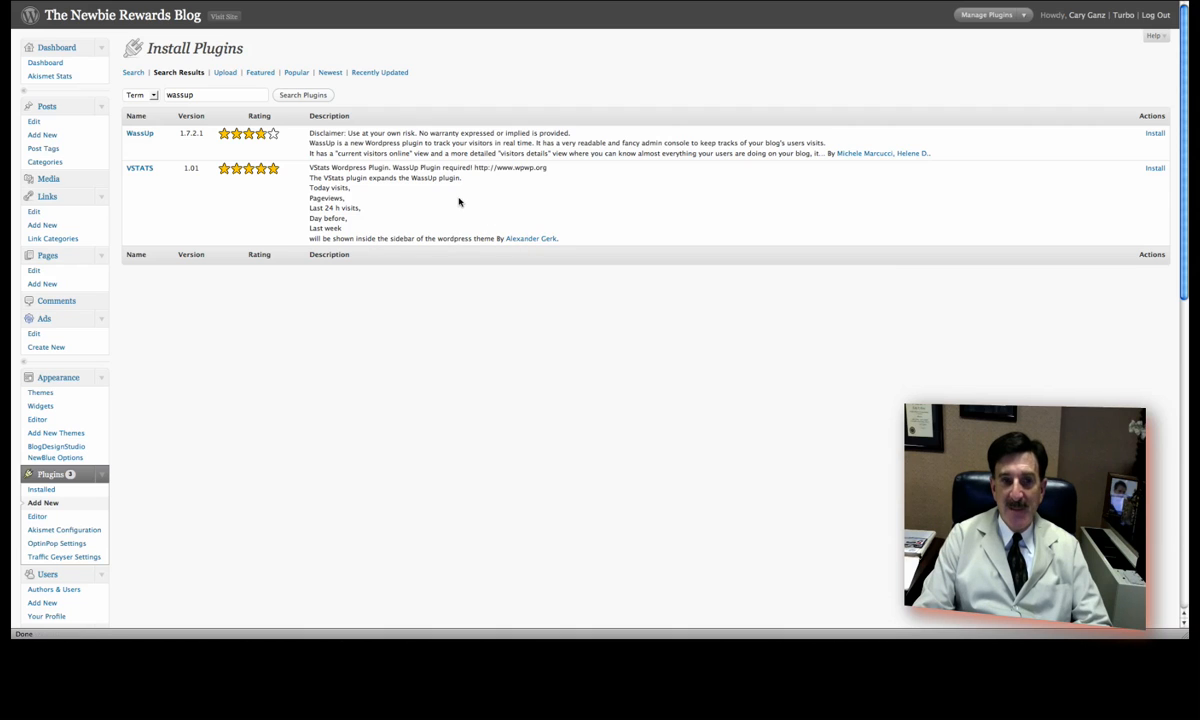
mouse_move(660, 210)
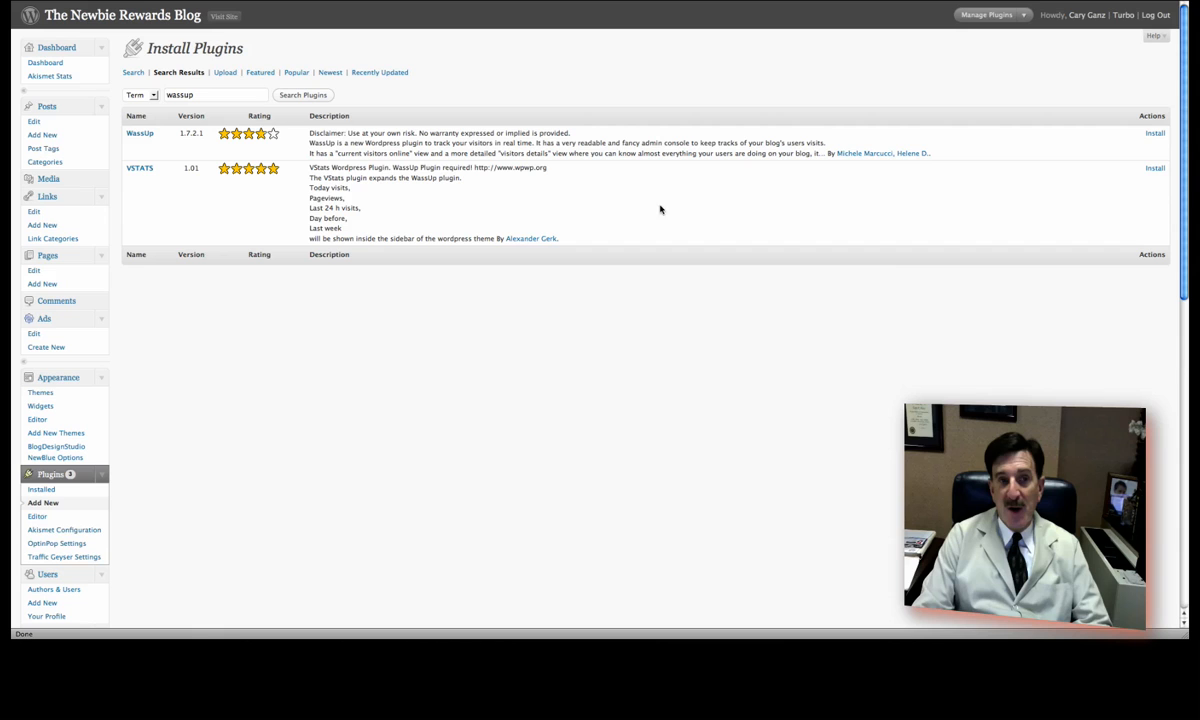
mouse_move(214, 140)
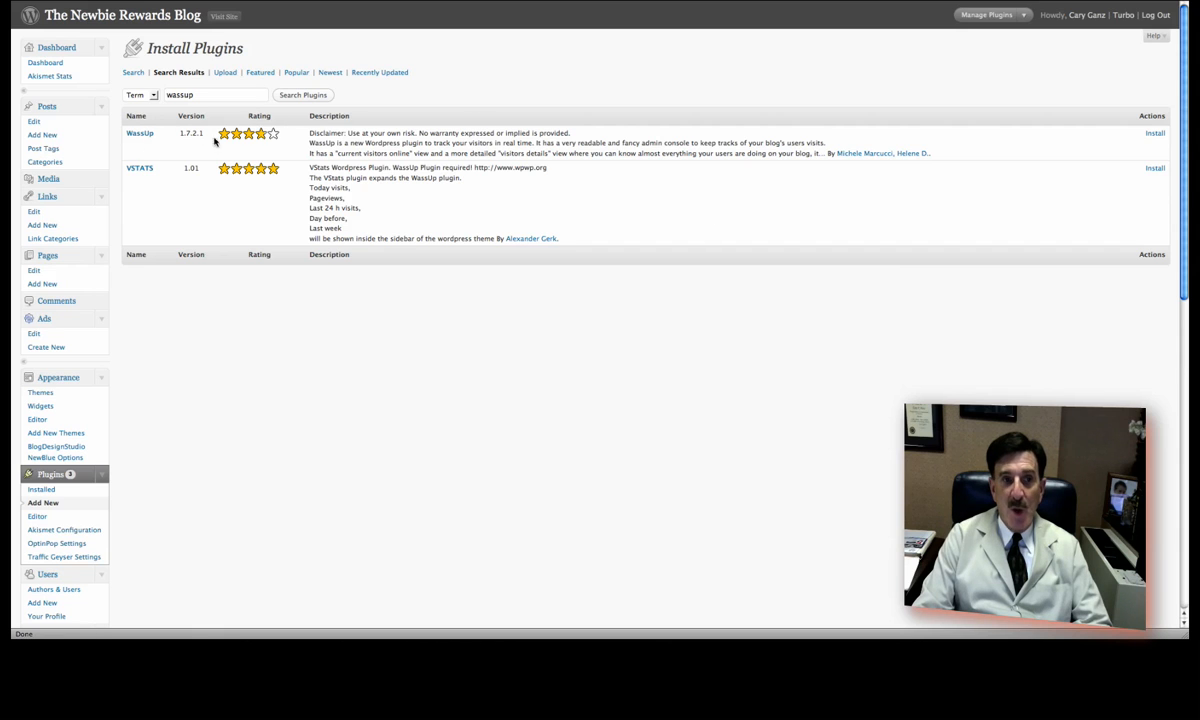
Install WassUp 1.7.2.1 from its details popup and proceed to activate it.
left_click(1156, 132)
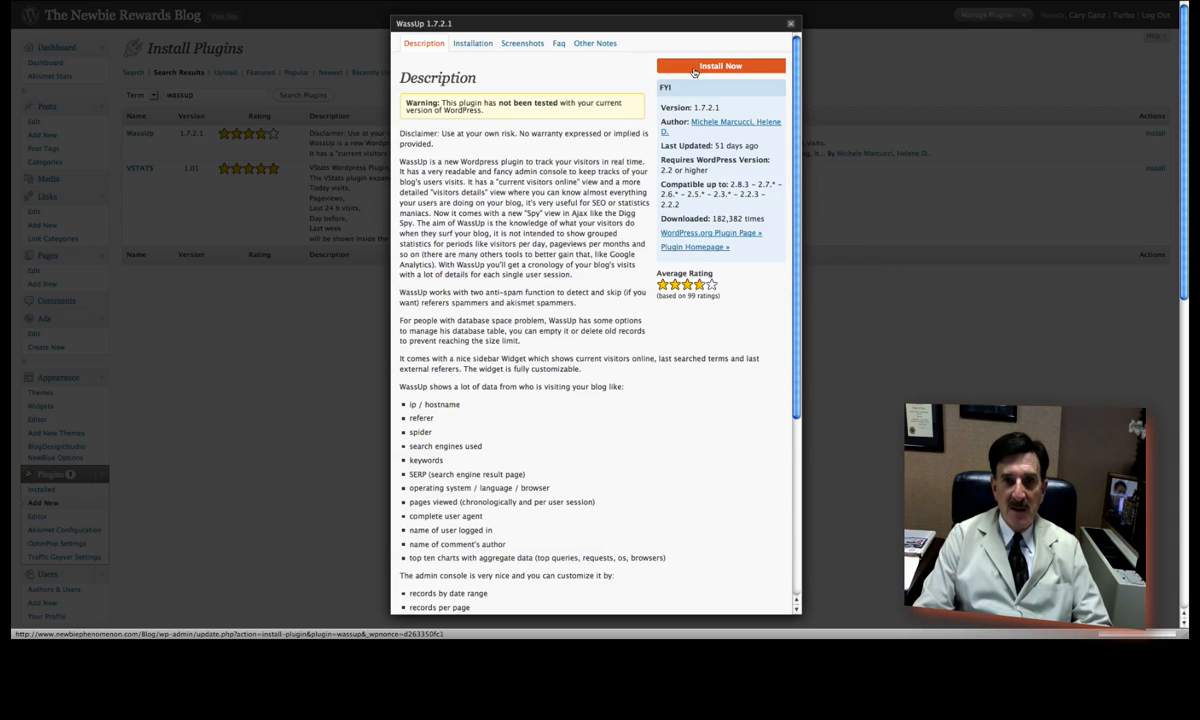
left_click(720, 64)
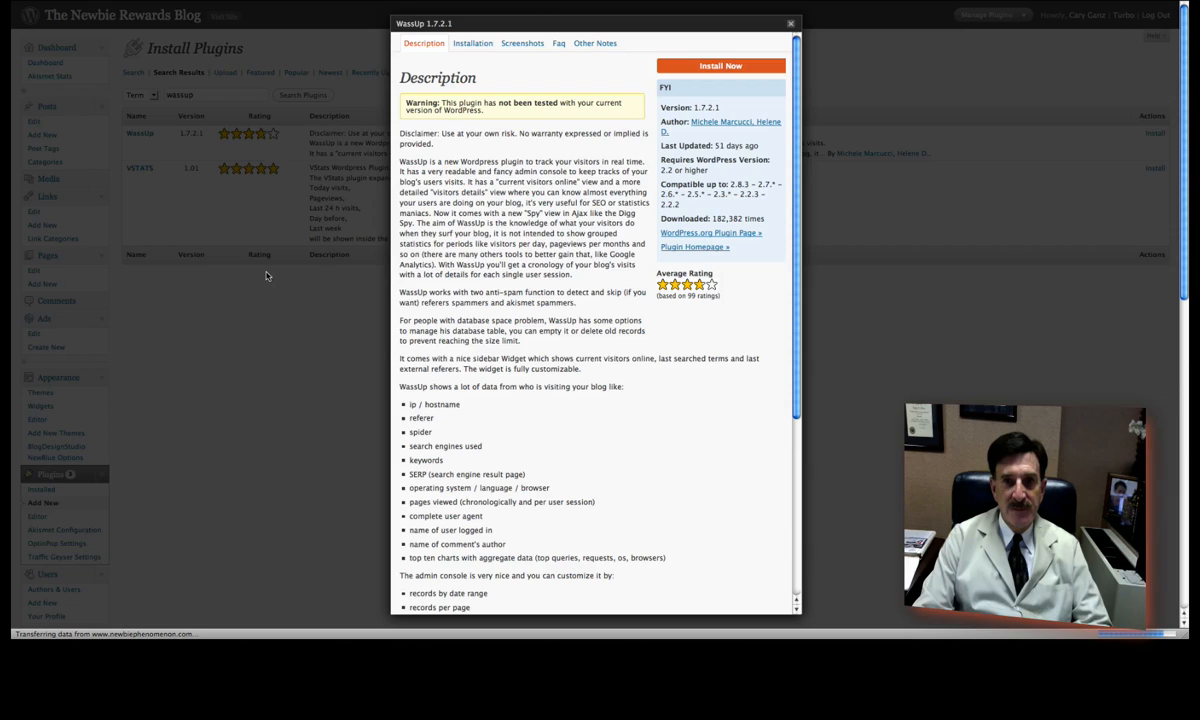
left_click(720, 64)
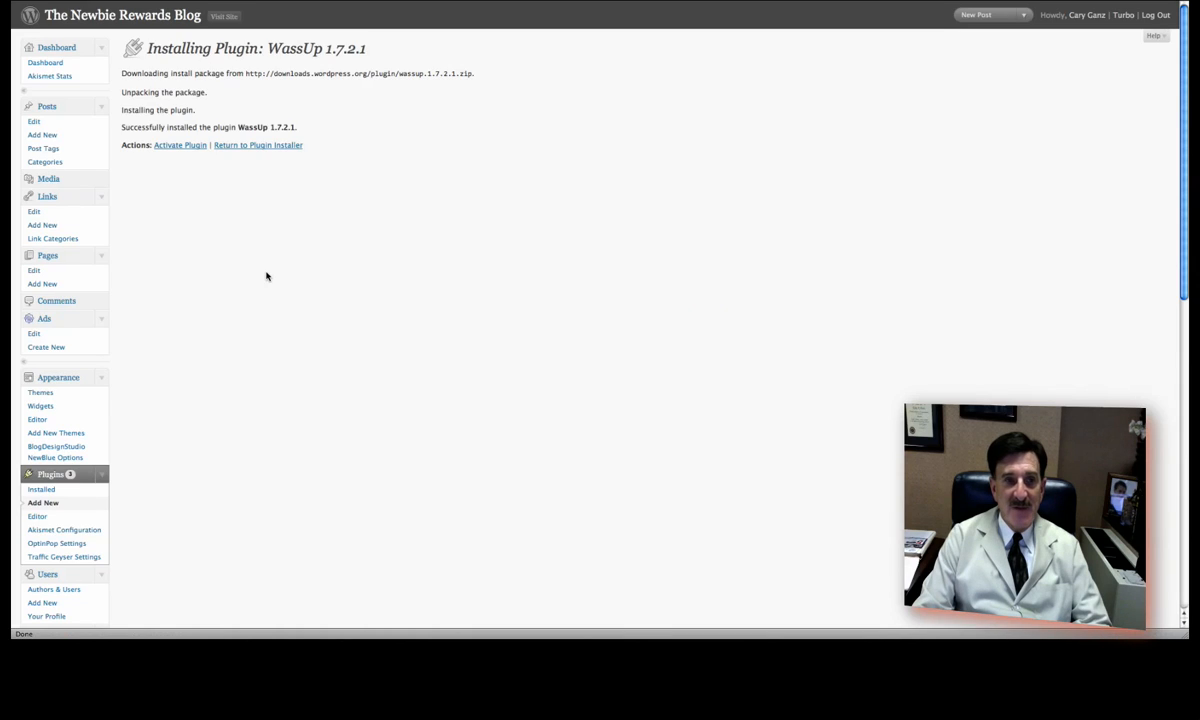
mouse_move(274, 256)
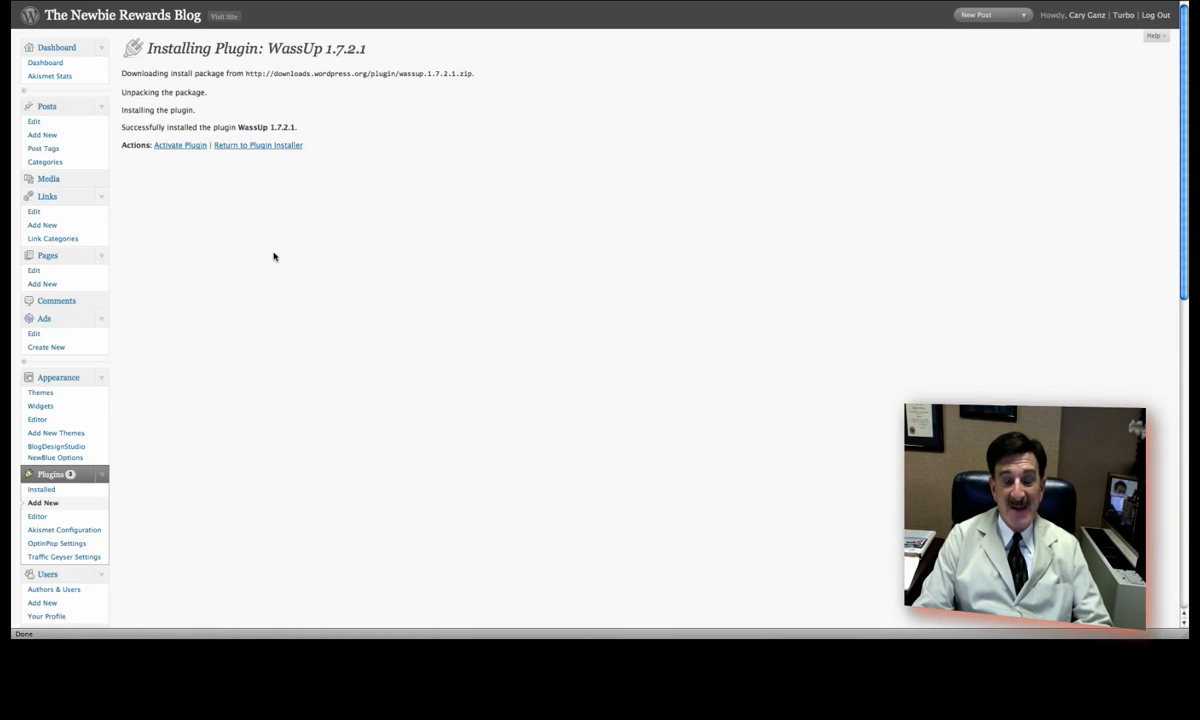
left_click(180, 144)
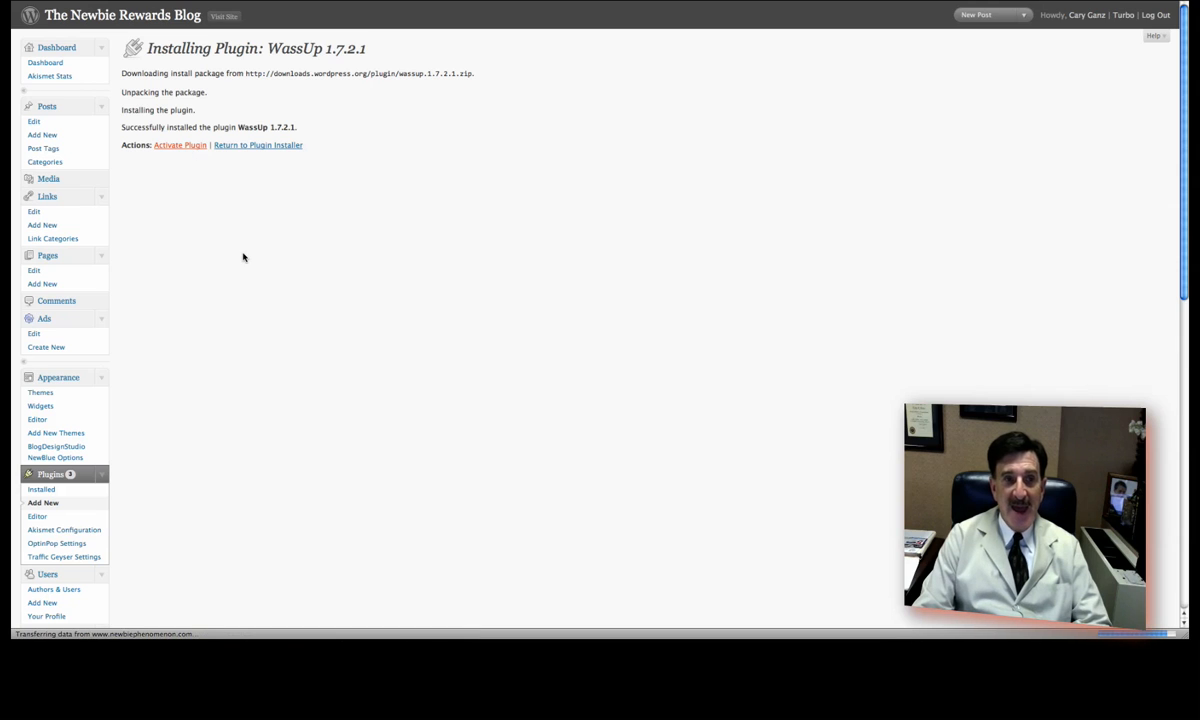
Activate WassUp and locate it in the Manage Plugins list.
left_click(180, 144)
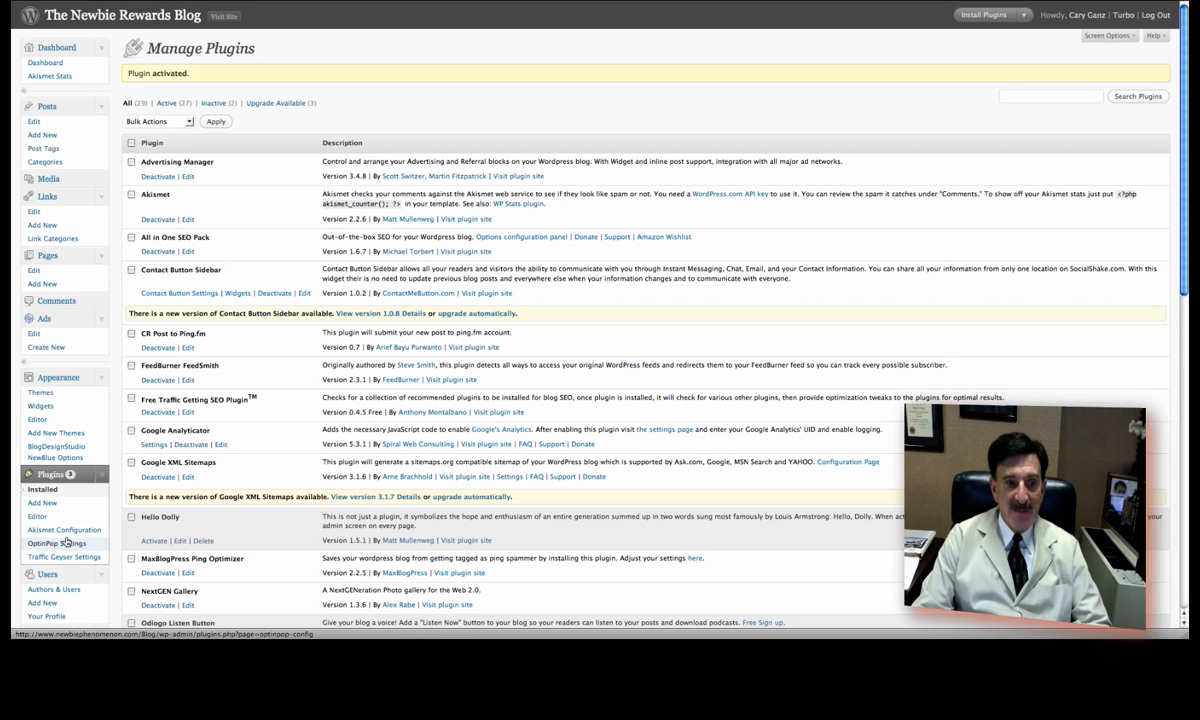
scroll("down", 3)
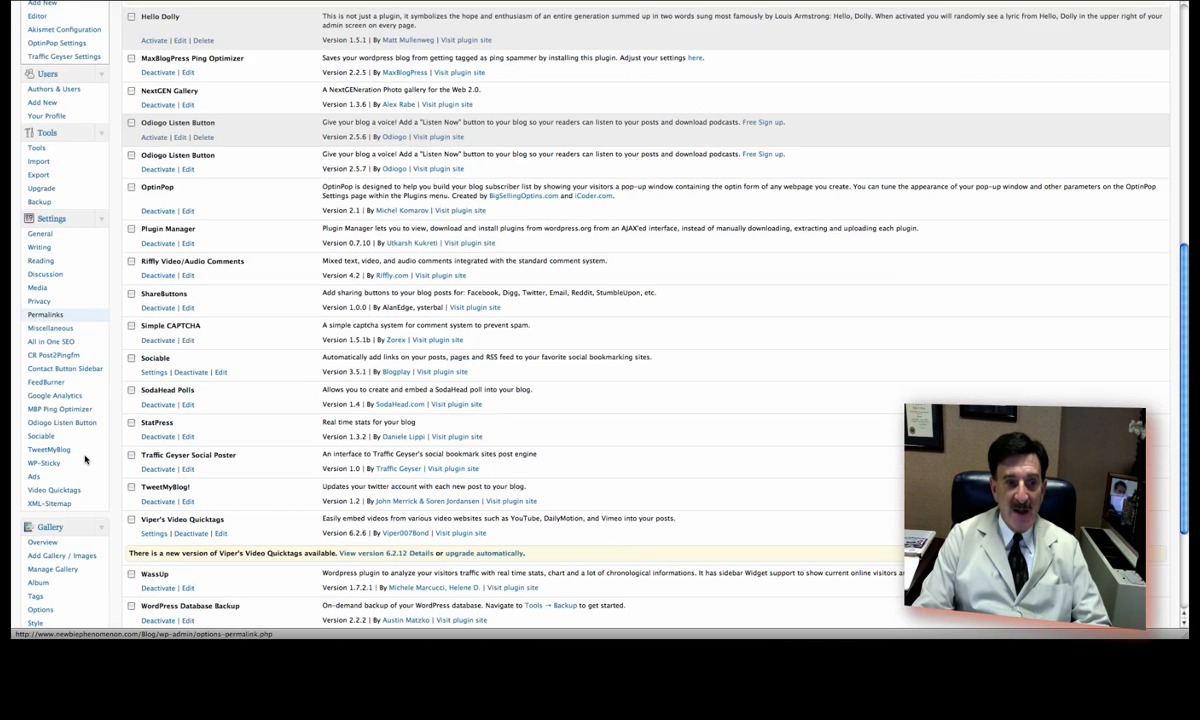
scroll("down", 3)
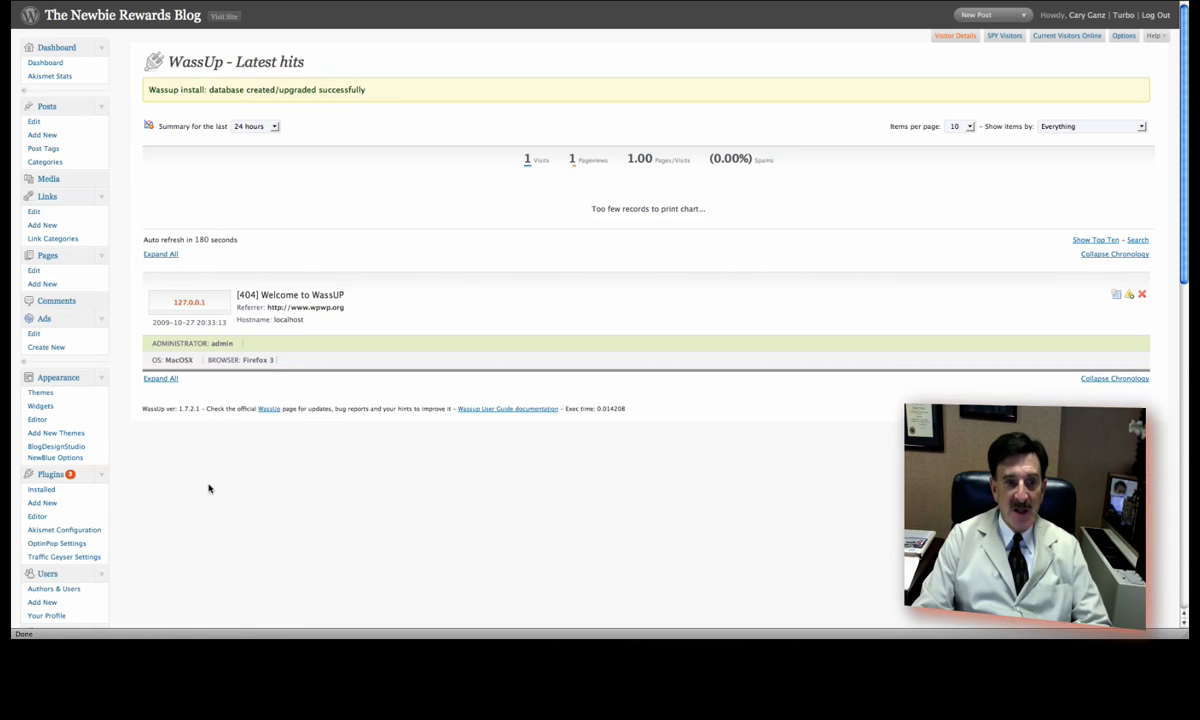
mouse_move(496, 182)
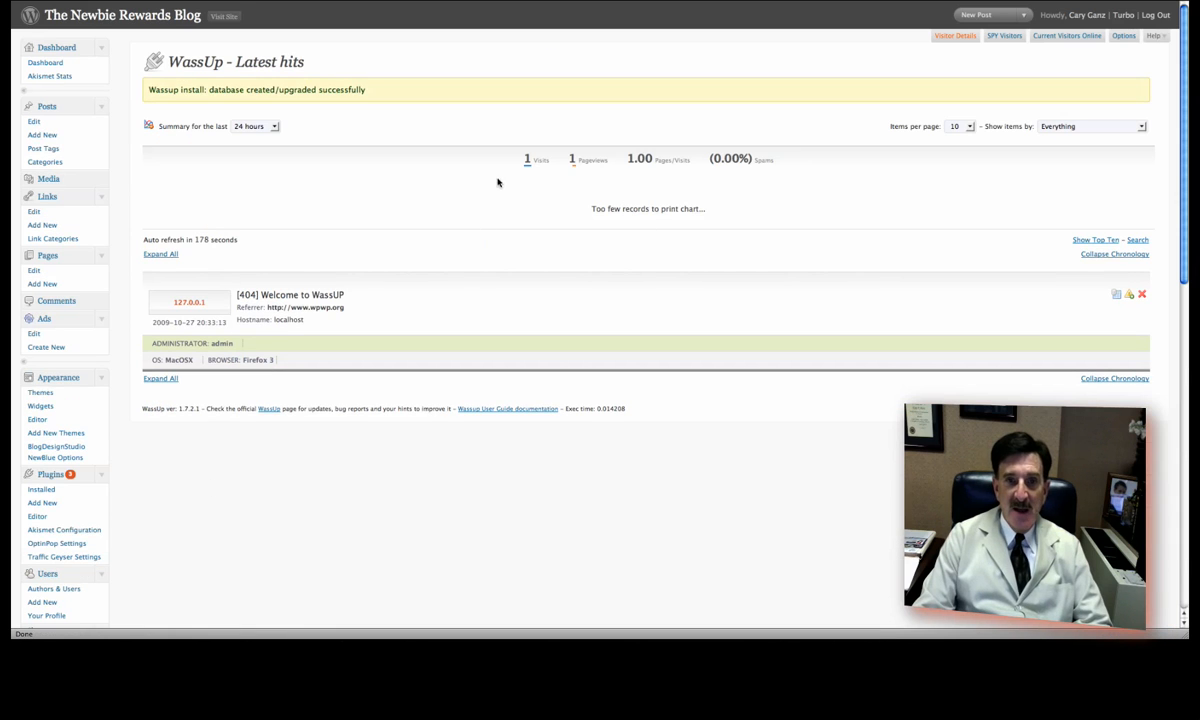
mouse_move(590, 172)
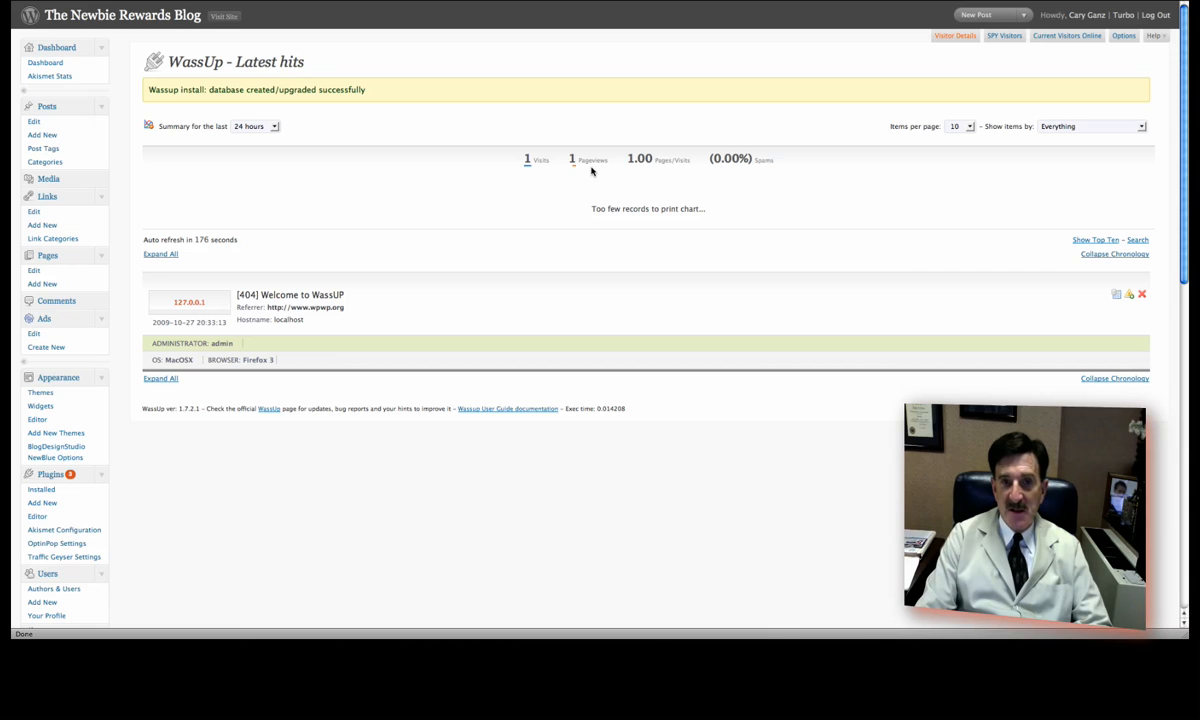
mouse_move(660, 172)
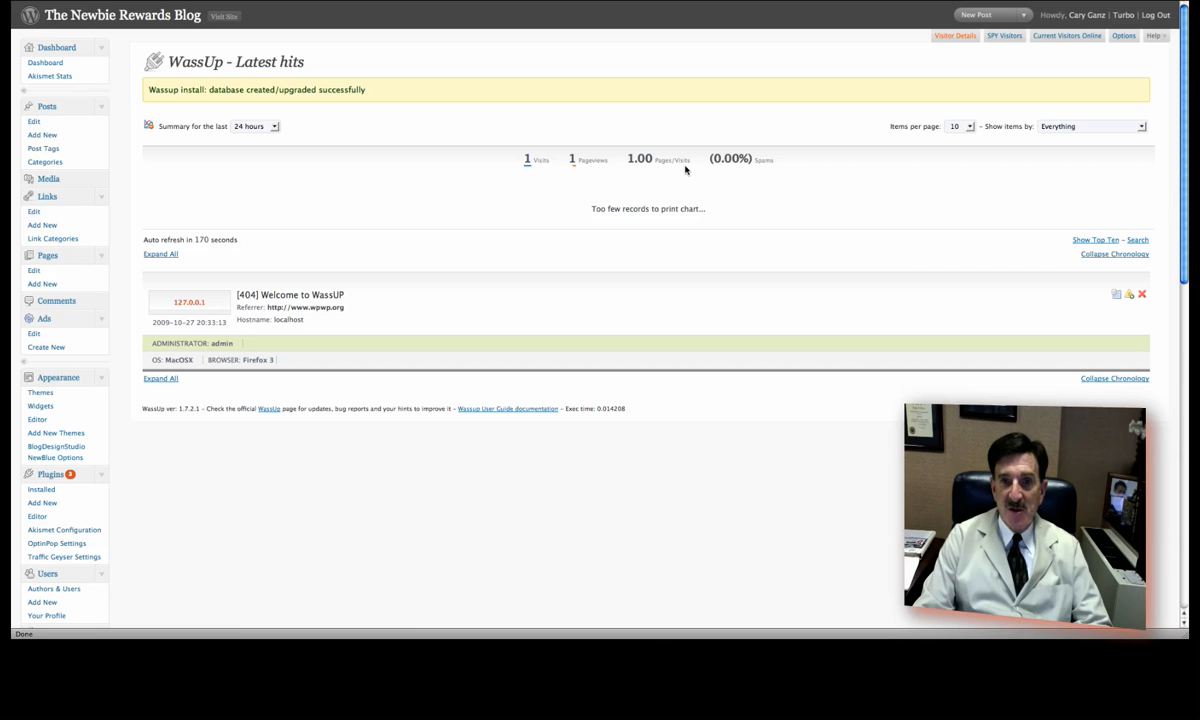
mouse_move(758, 172)
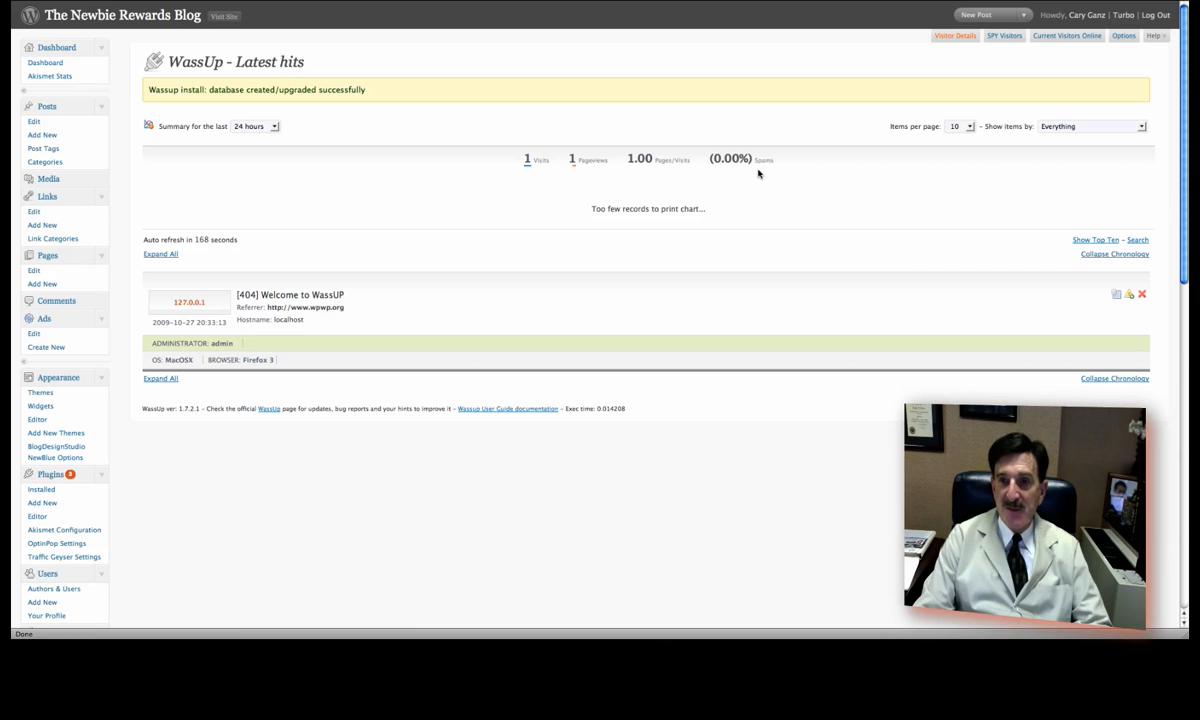
scroll("down", 3)
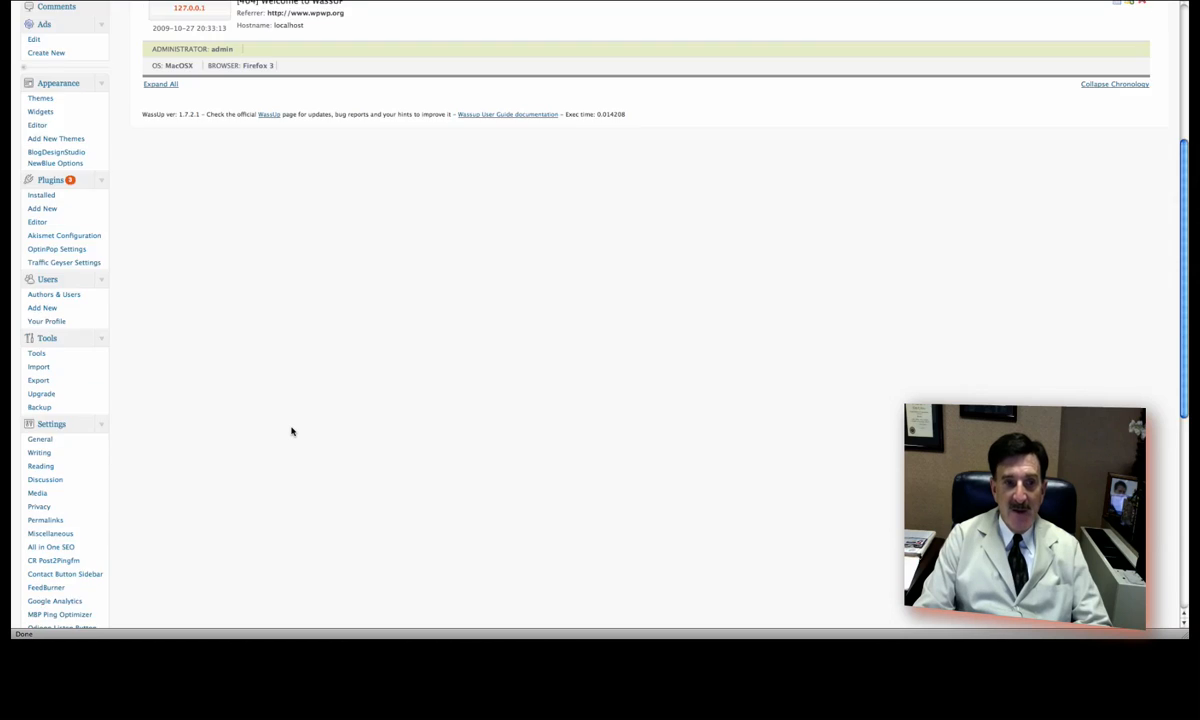
scroll("down", 3)
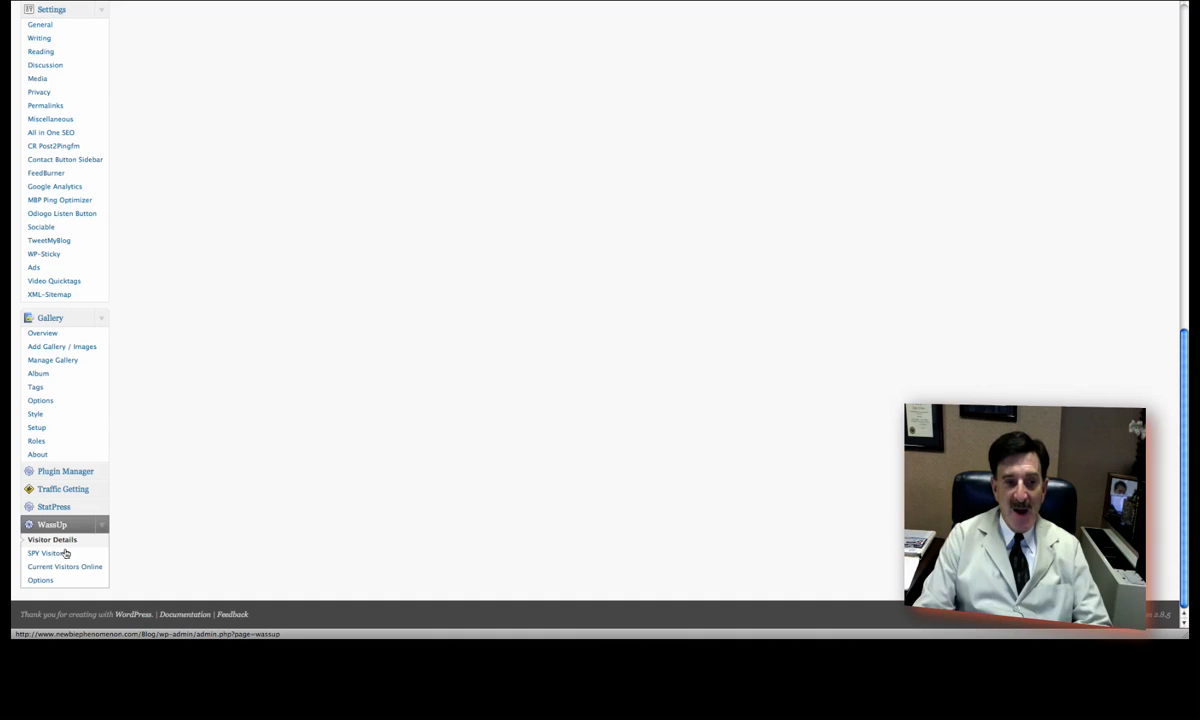
View WassUp's Current Visitors Online page and return to the WassUp menu.
left_click(64, 568)
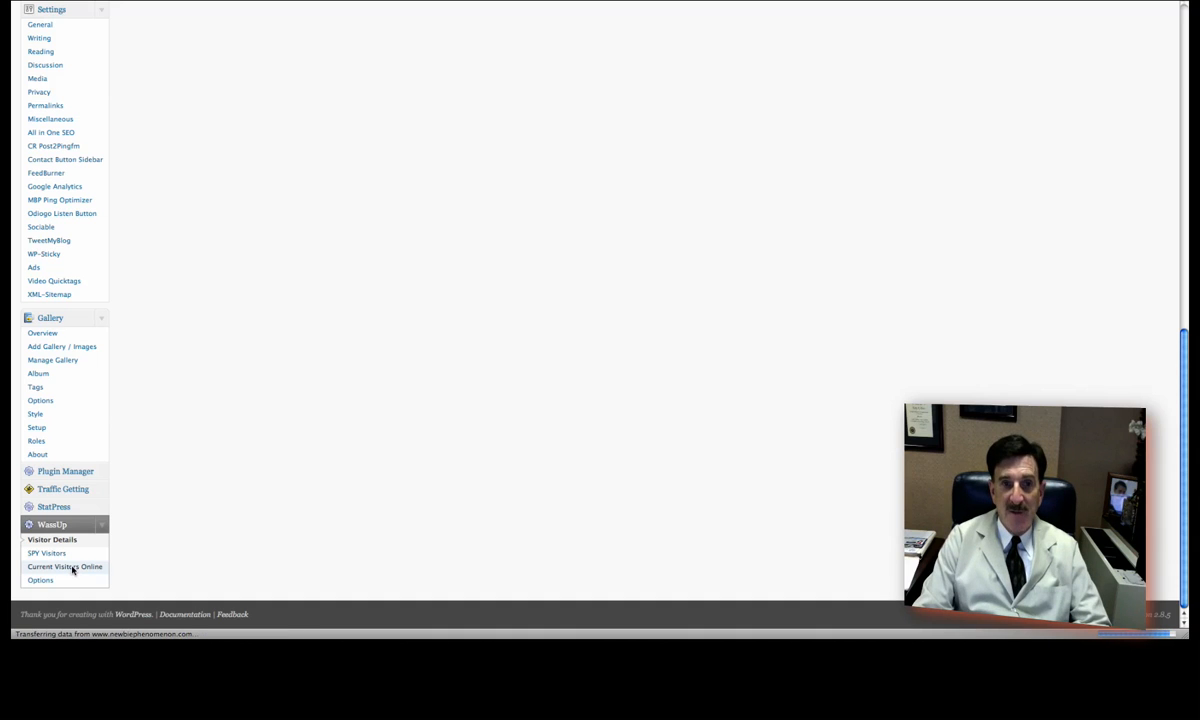
left_click(64, 566)
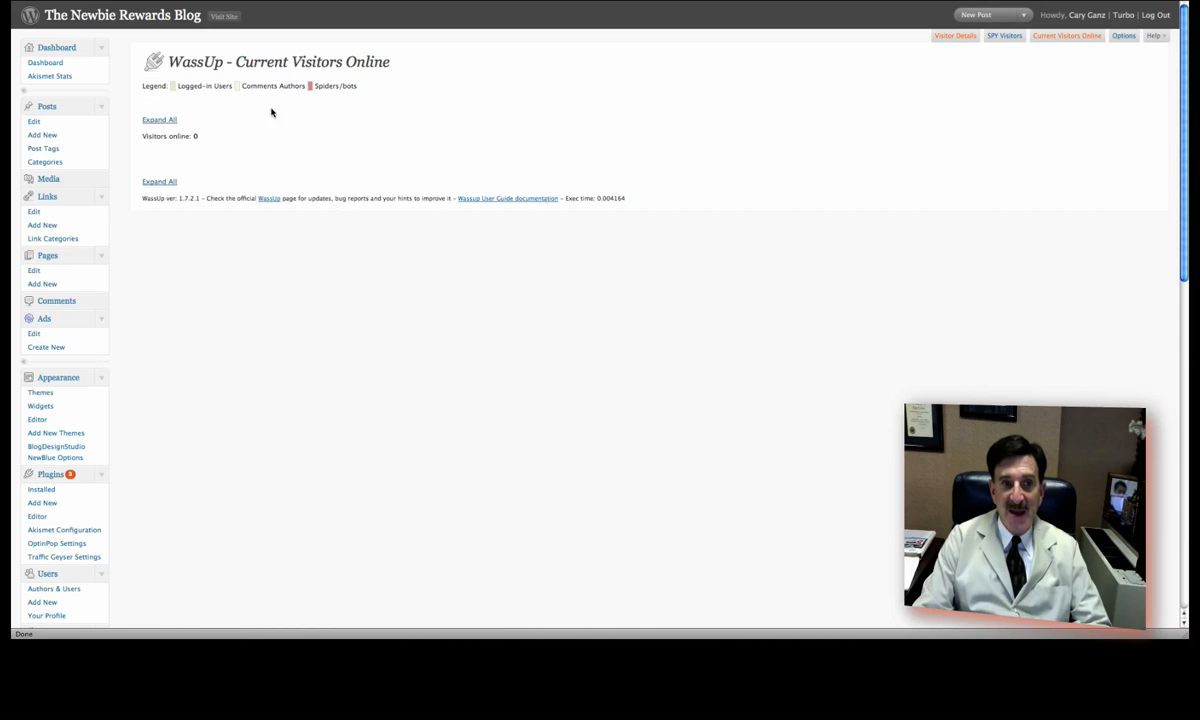
scroll("down", 3)
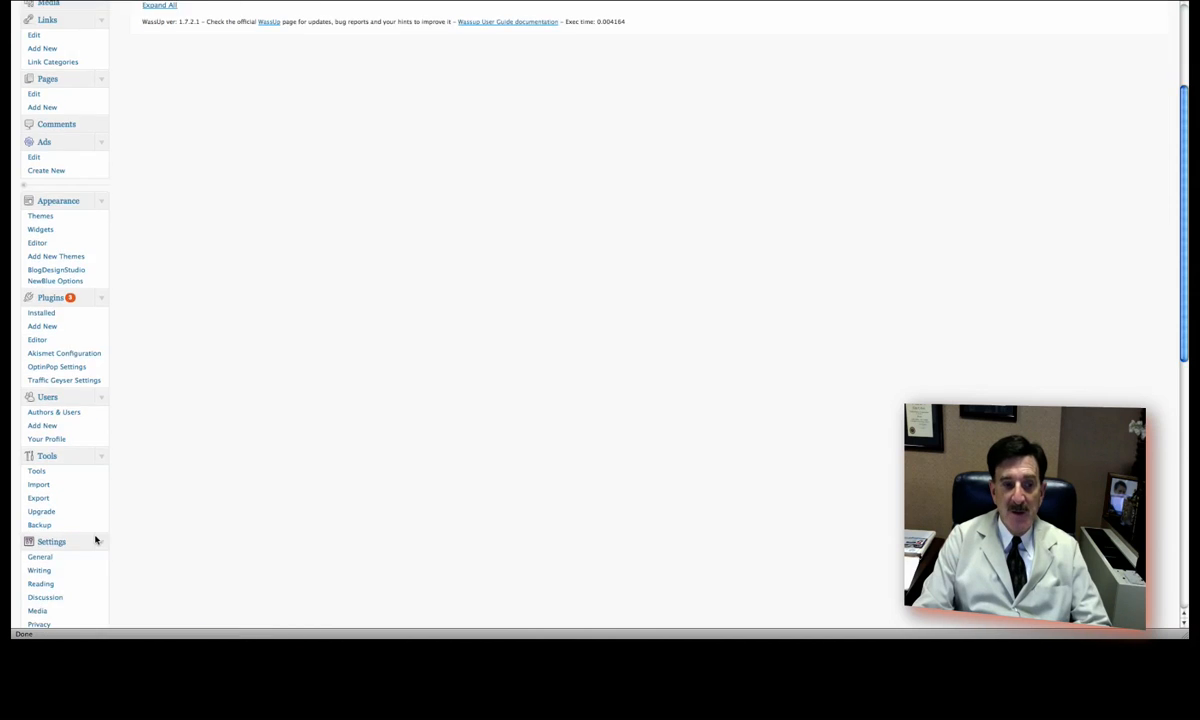
scroll("down", 3)
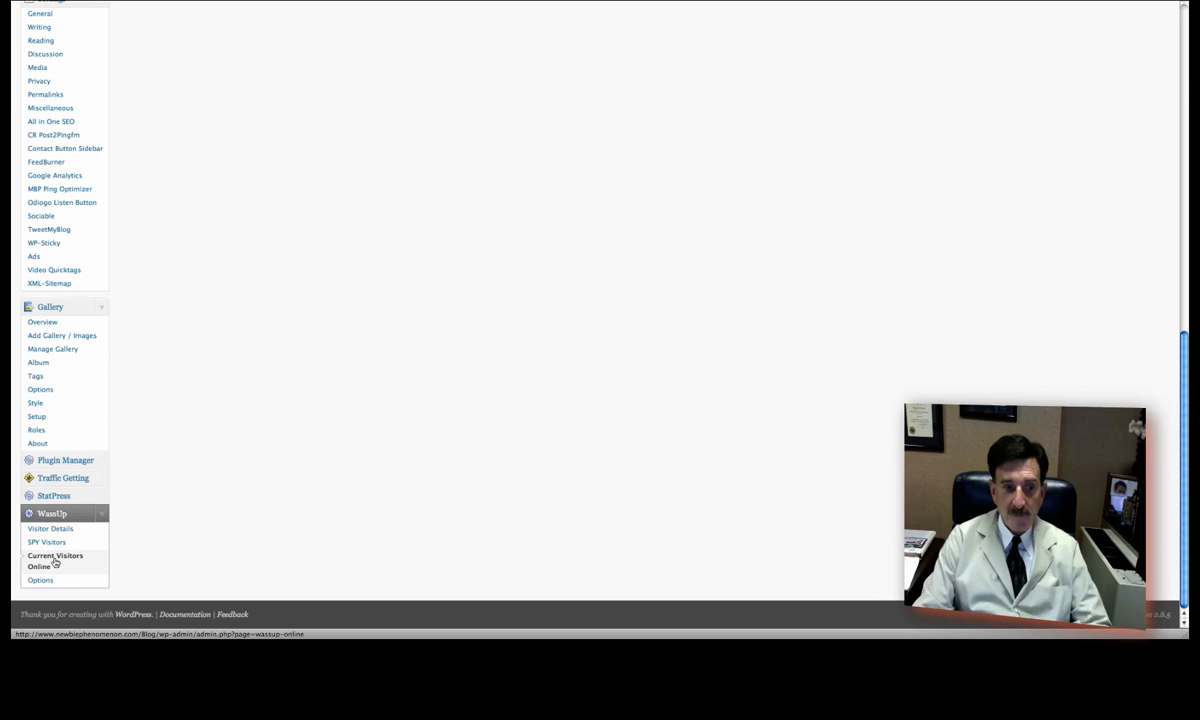
left_click(40, 566)
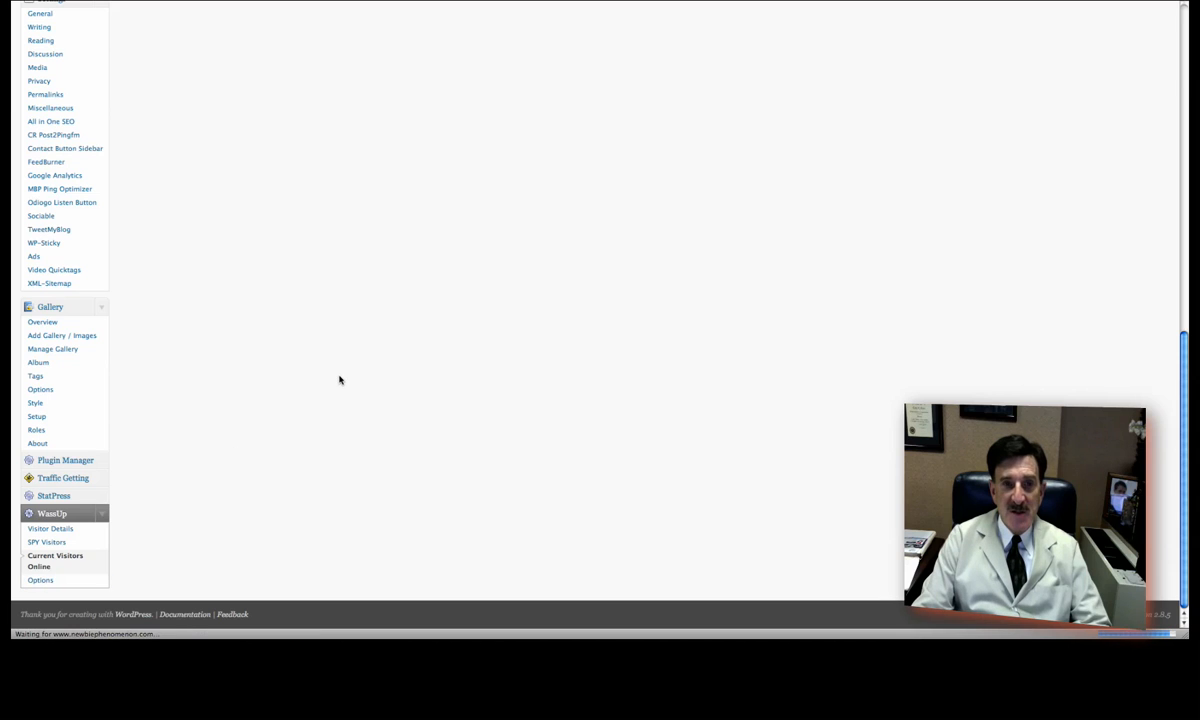
In WassUp Options, enable 'Display small chart in the dashboard' and review General Setup.
left_click(40, 580)
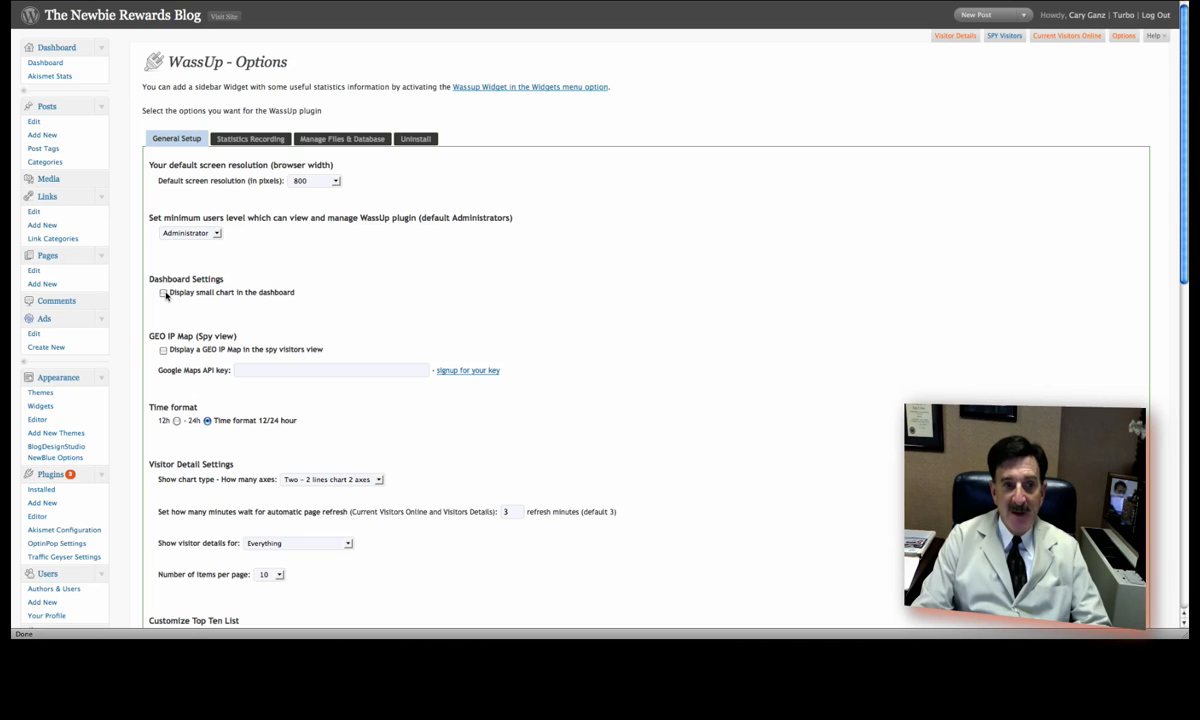
left_click(164, 292)
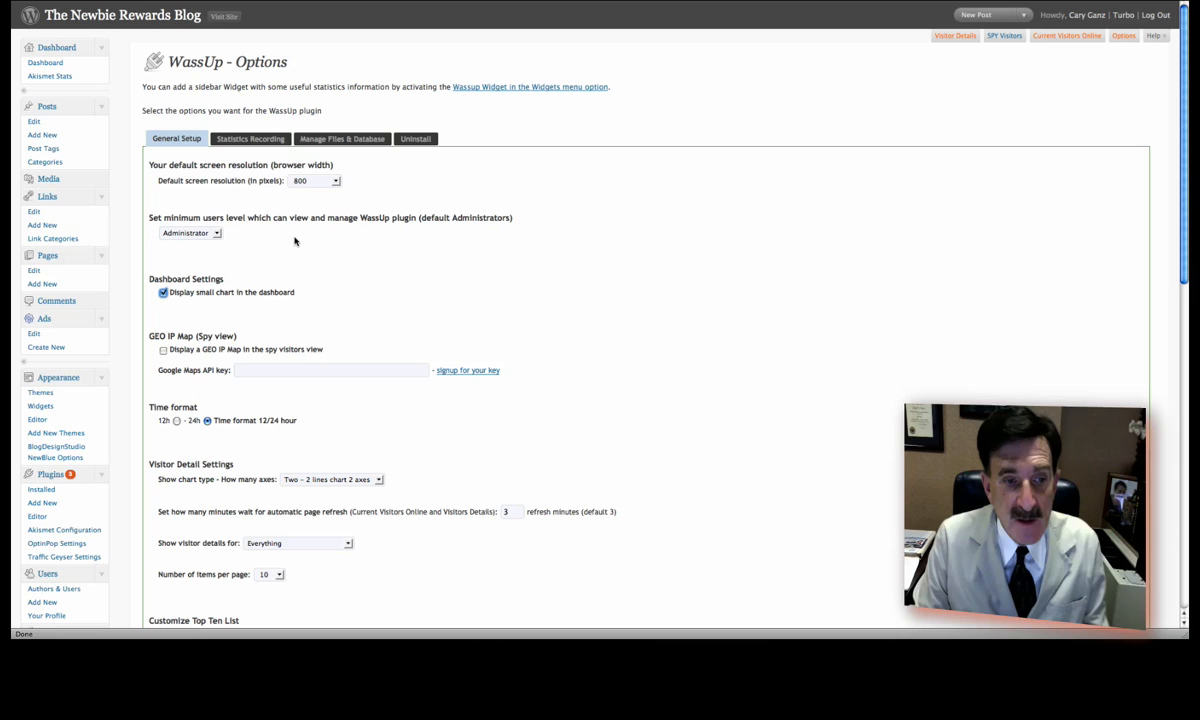
mouse_move(268, 380)
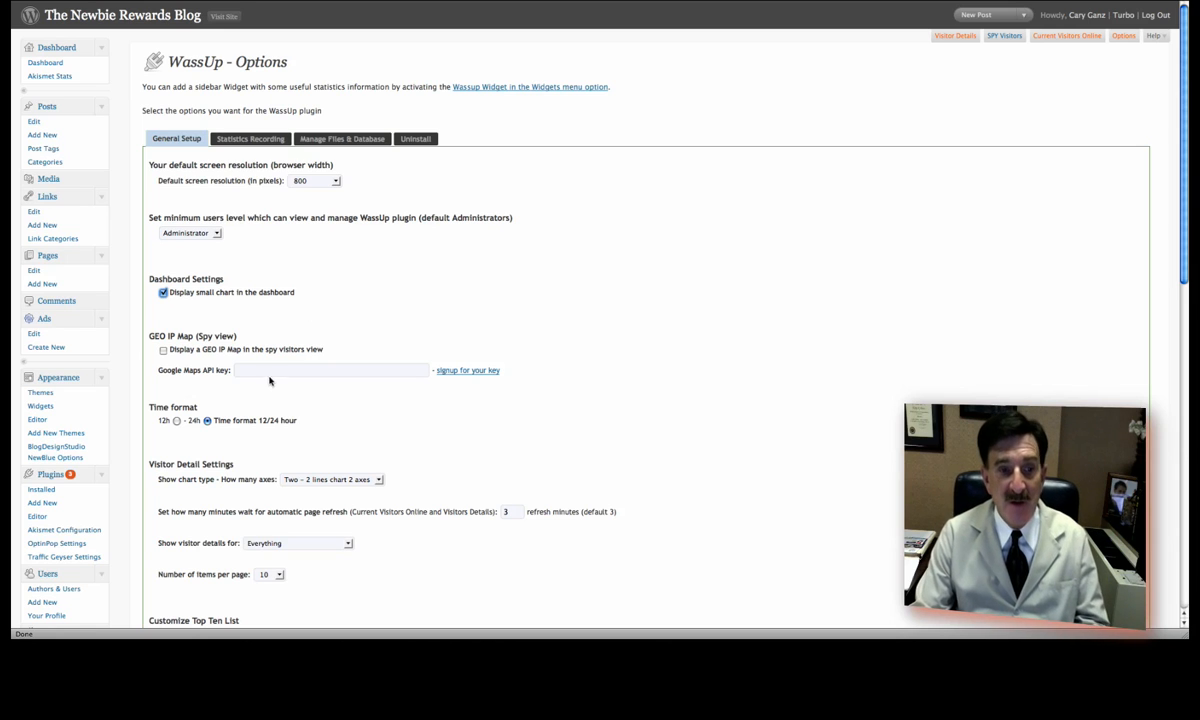
scroll("down", 3)
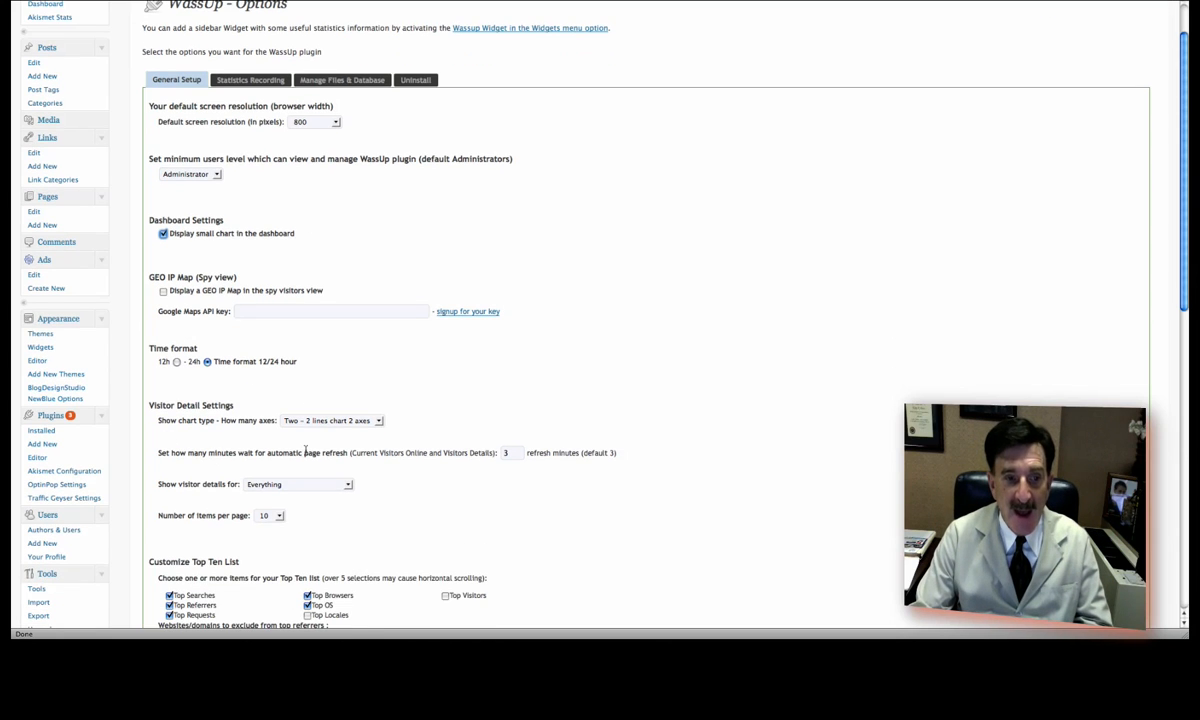
mouse_move(310, 376)
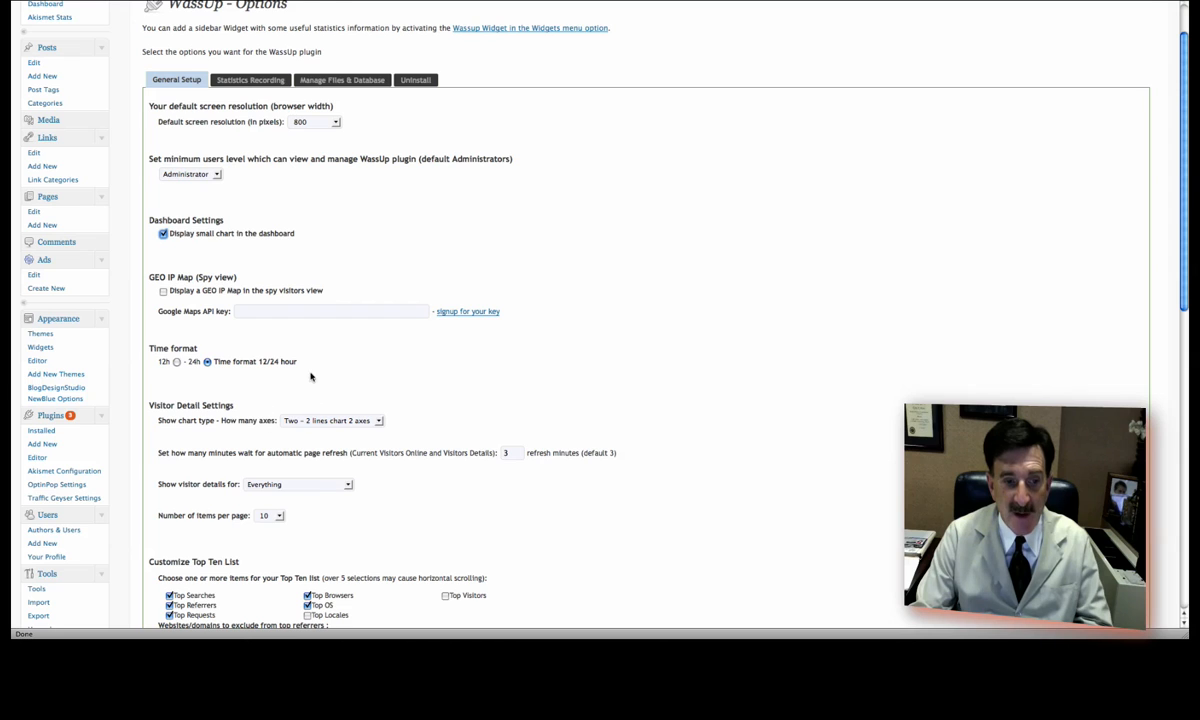
scroll("down", 3)
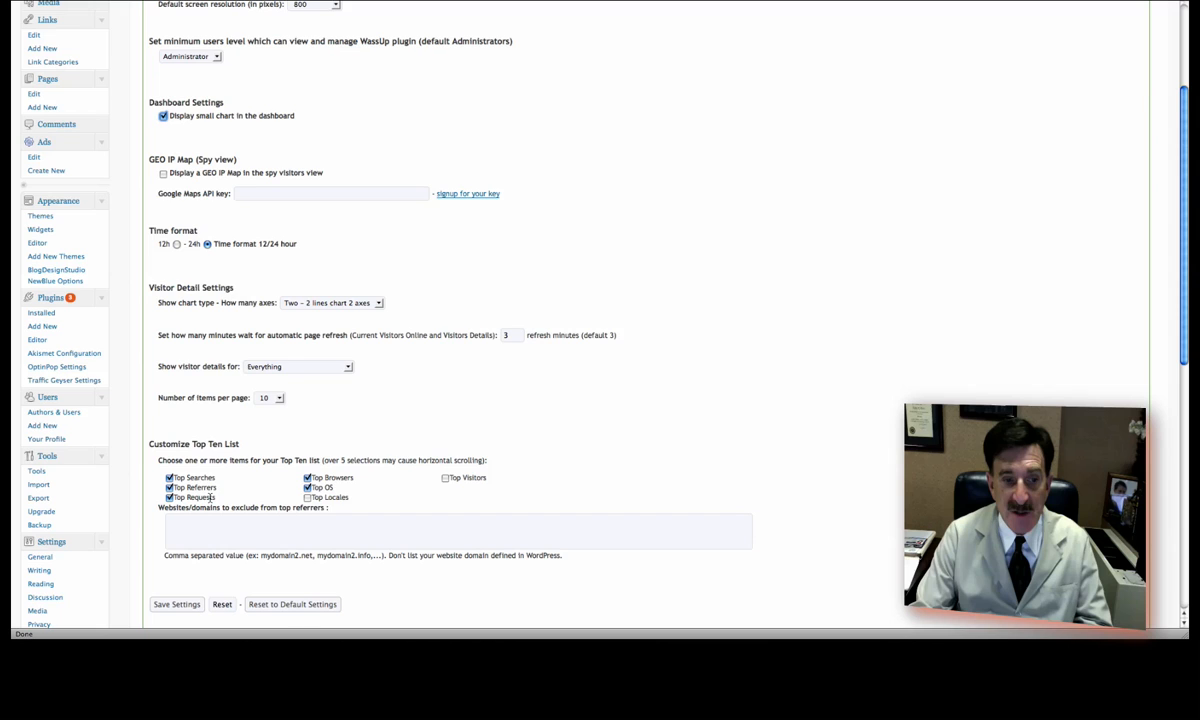
scroll("down", 3)
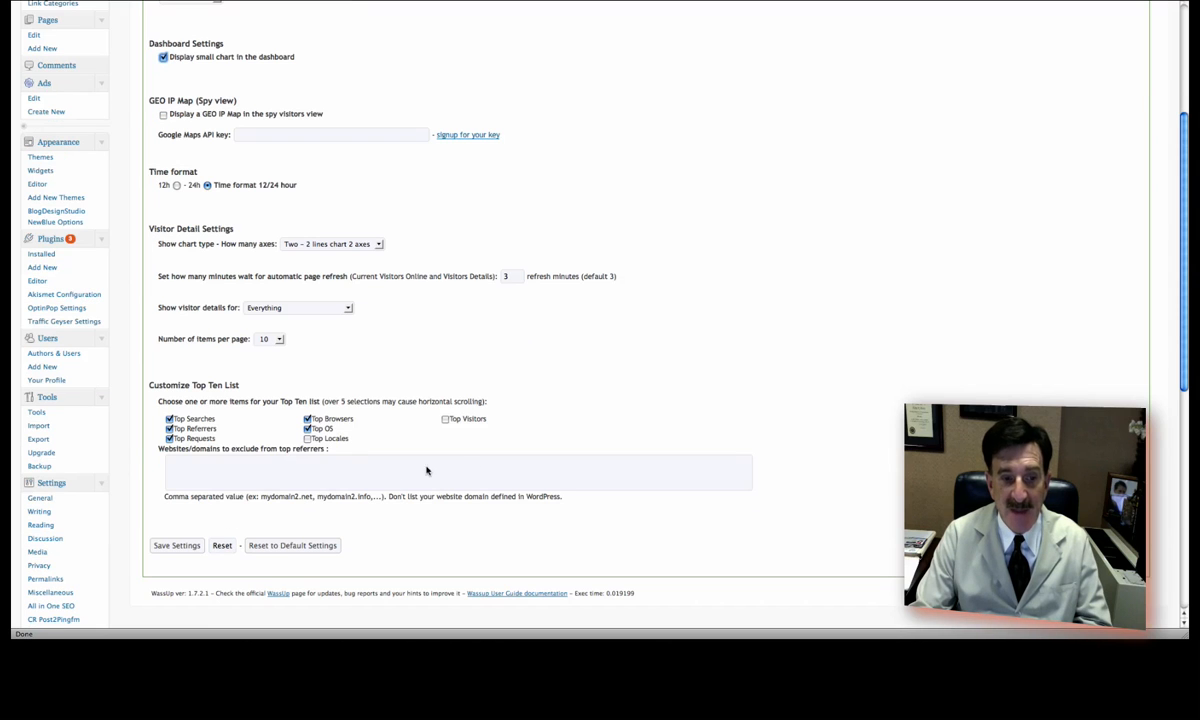
mouse_move(224, 510)
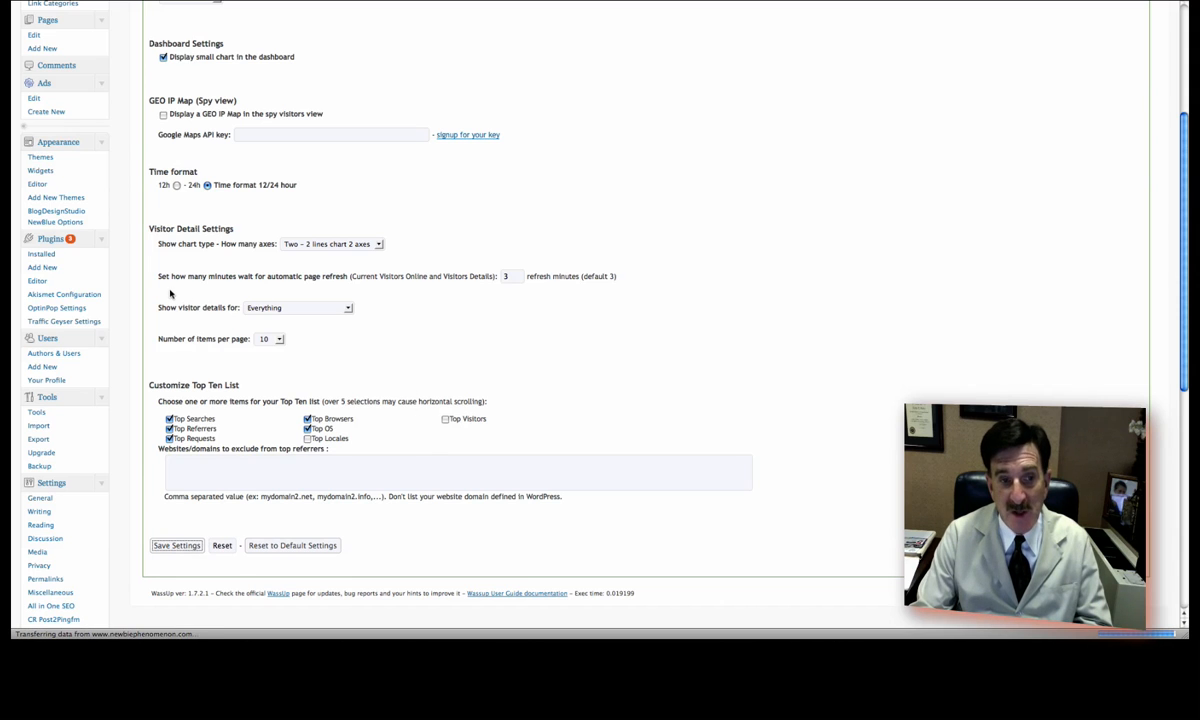
Save the WassUp general settings and view Manage Files & Database.
left_click(176, 544)
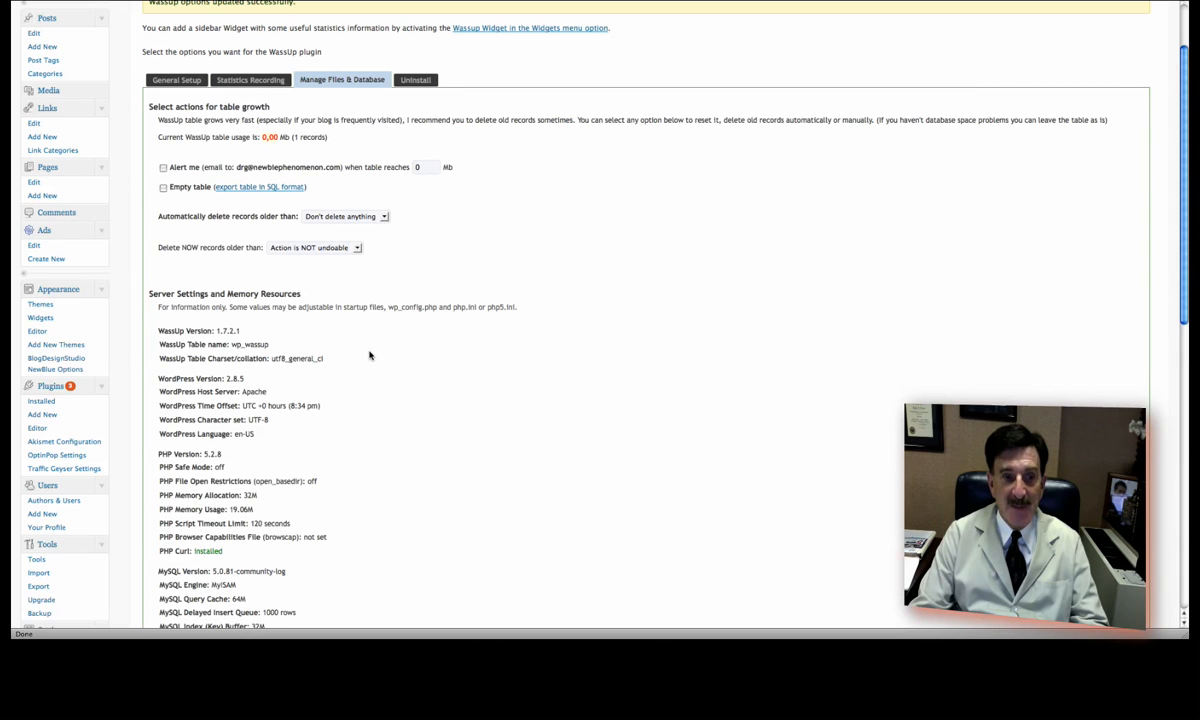
mouse_move(378, 316)
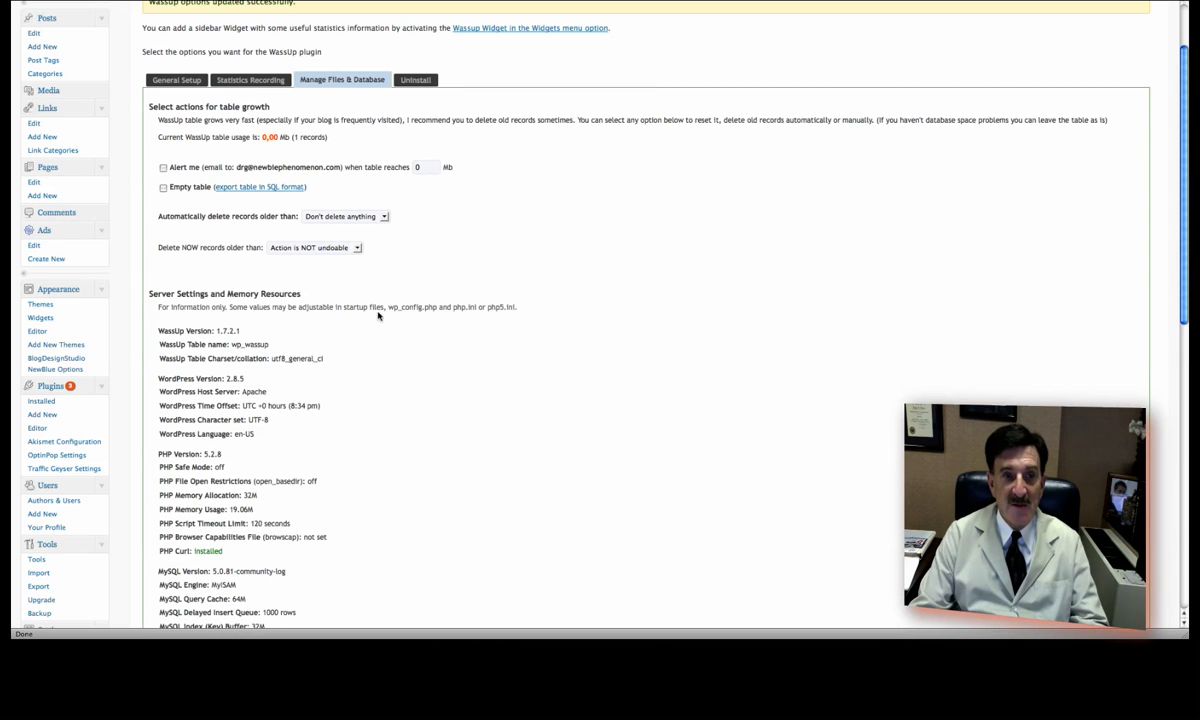
mouse_move(400, 196)
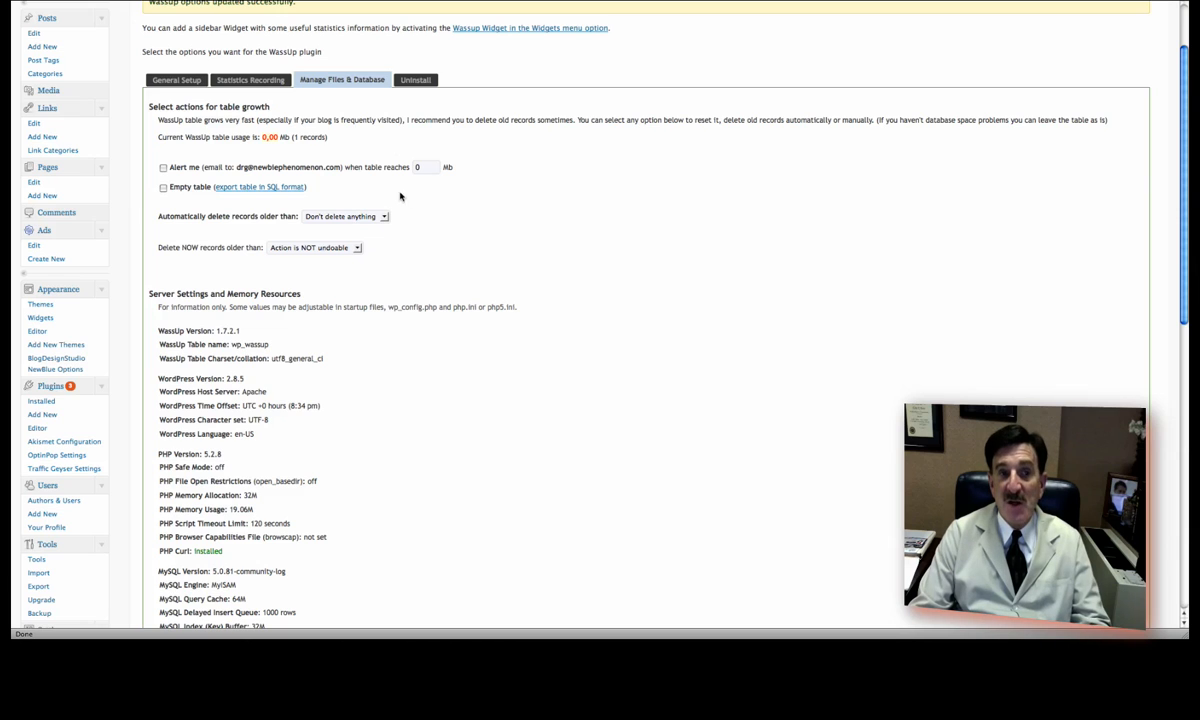
Review the Statistics Recording settings: recording, spam checks and IP, user and URL exclusions.
left_click(250, 80)
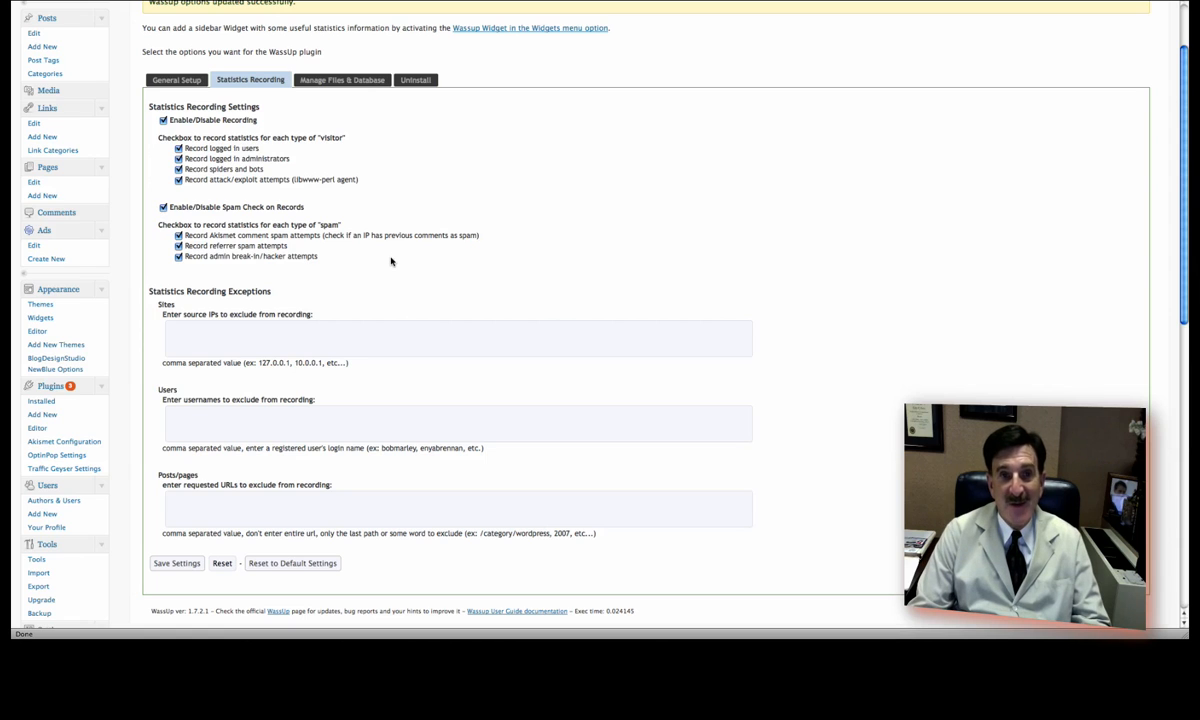
mouse_move(526, 232)
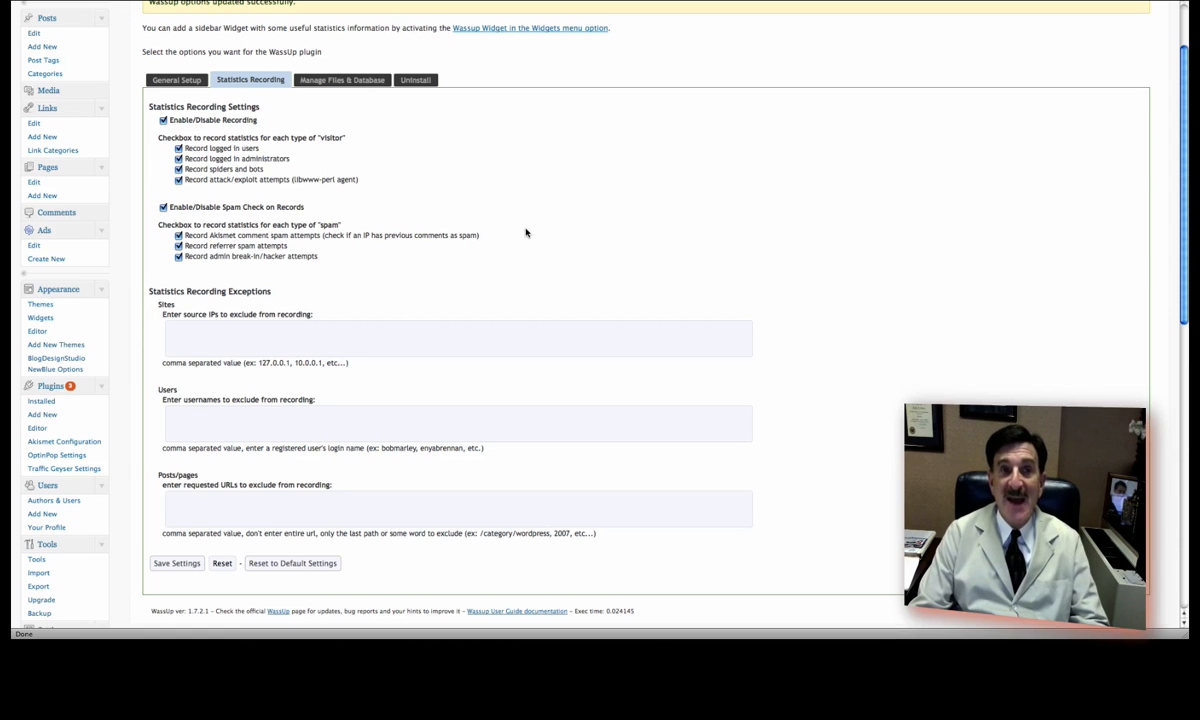
scroll("up", 3)
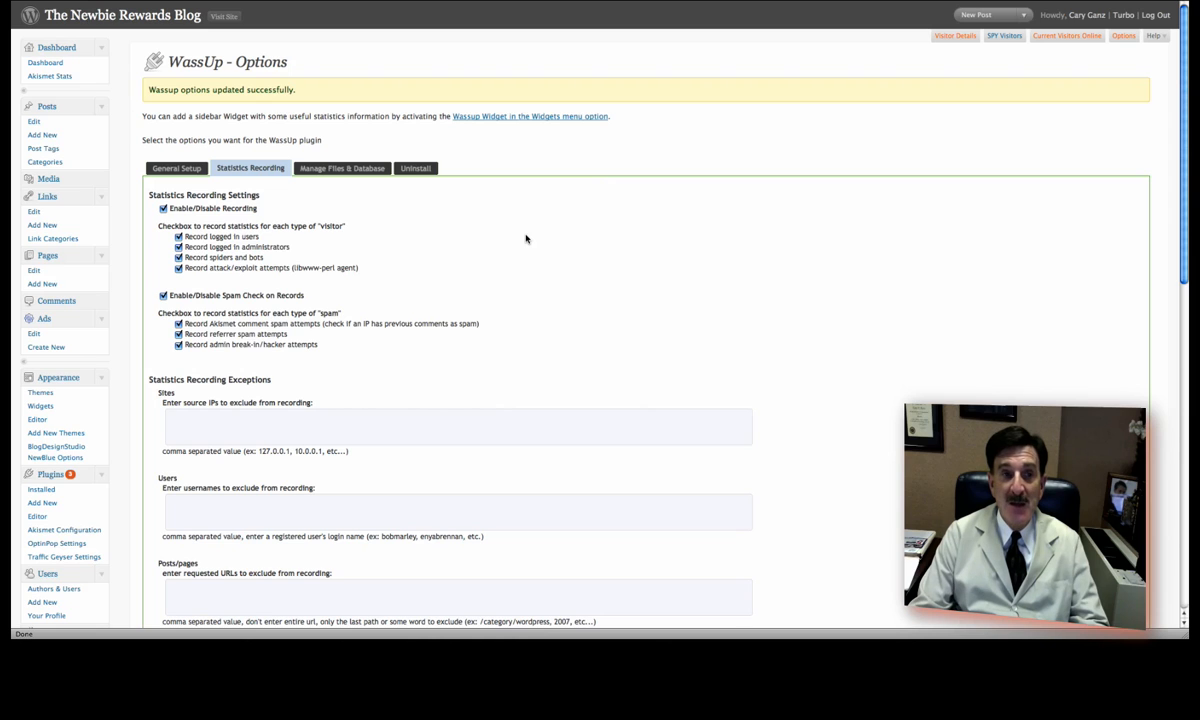
mouse_move(174, 290)
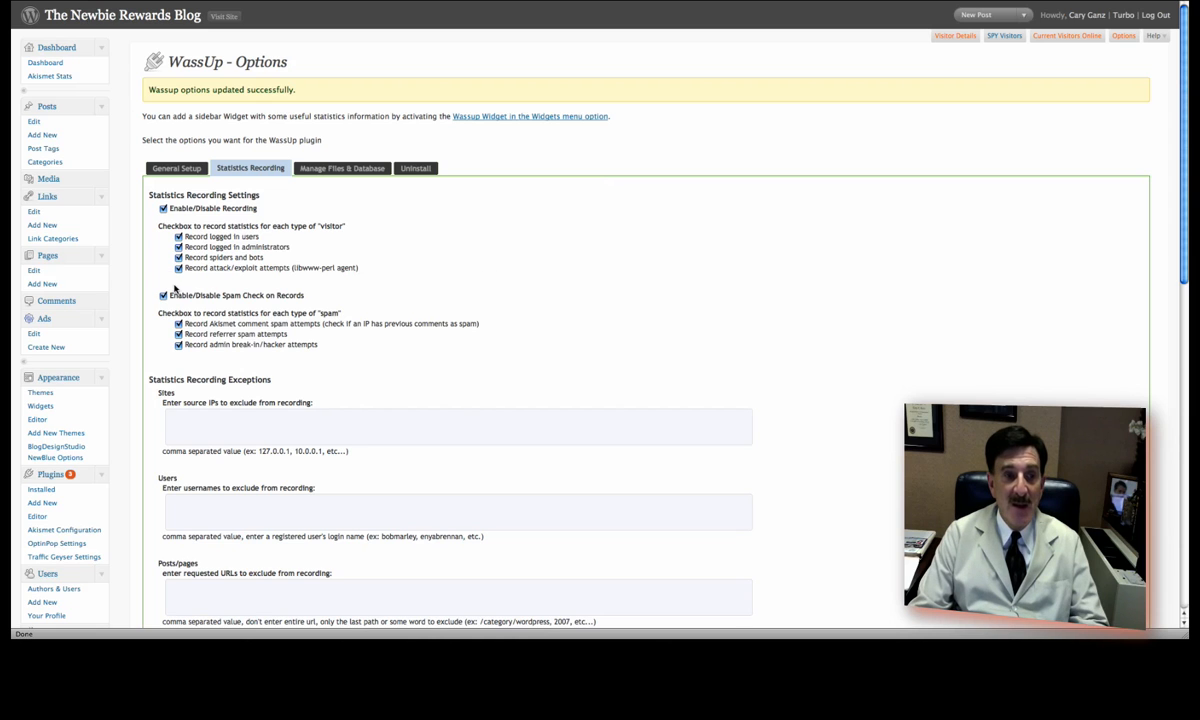
scroll("down", 3)
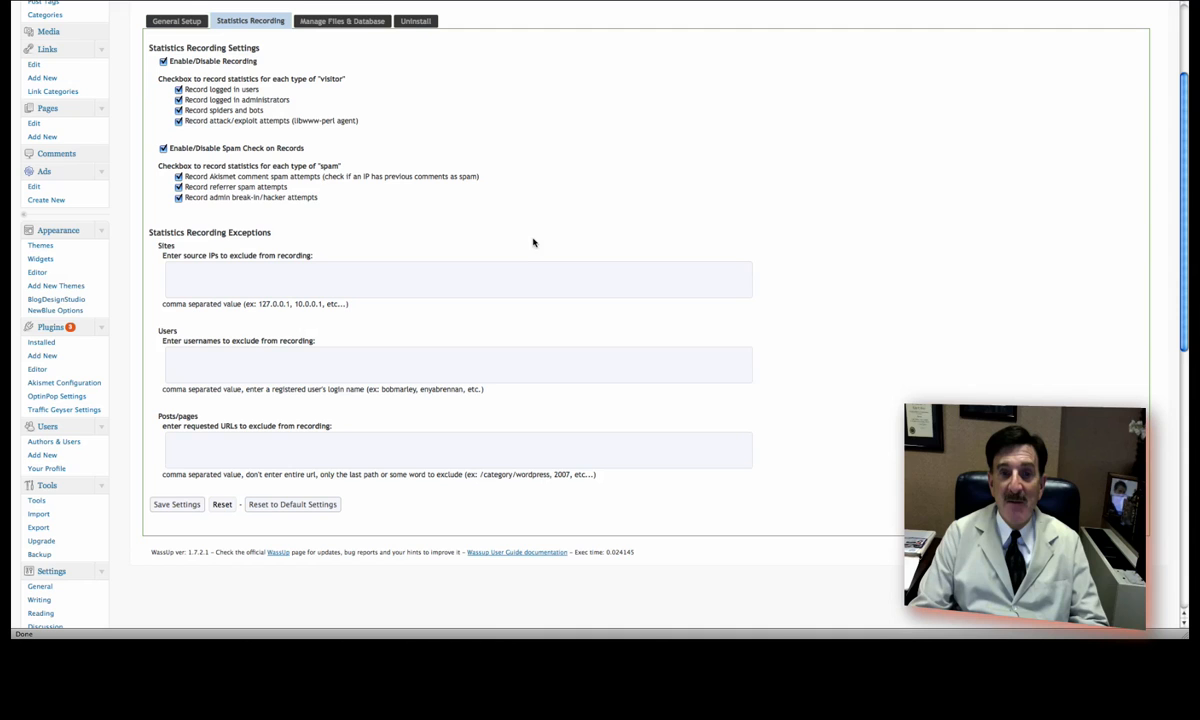
scroll("down", 3)
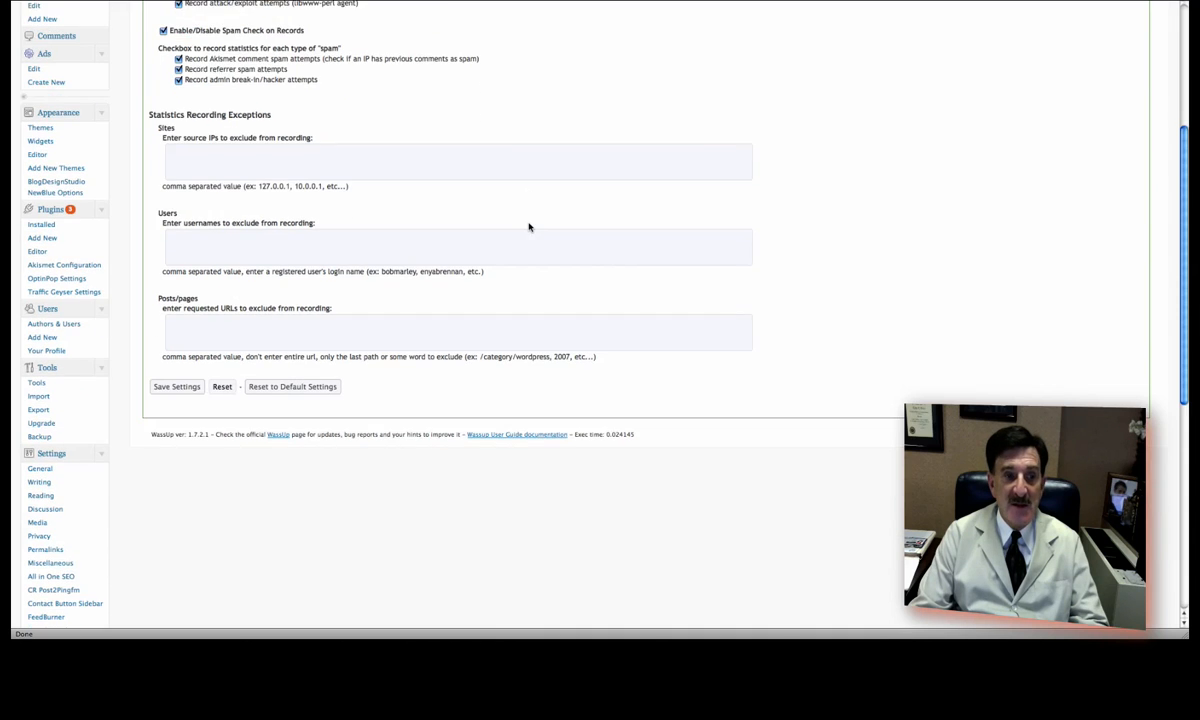
scroll("down", 3)
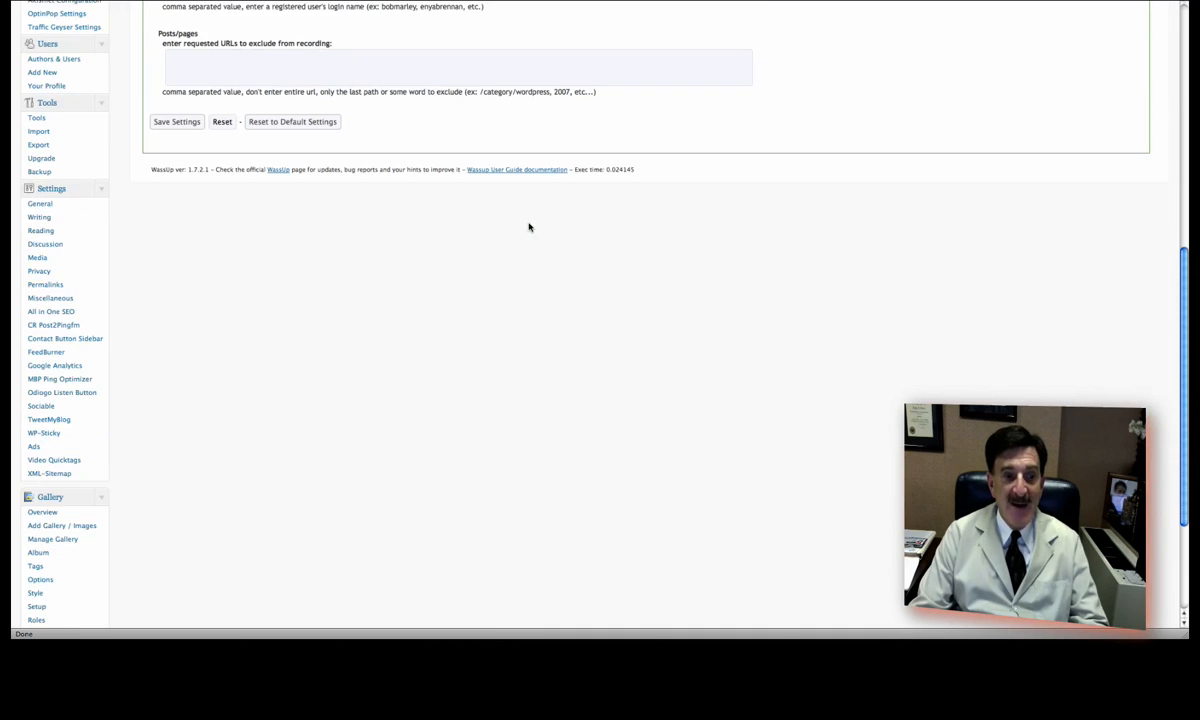
scroll("down", 3)
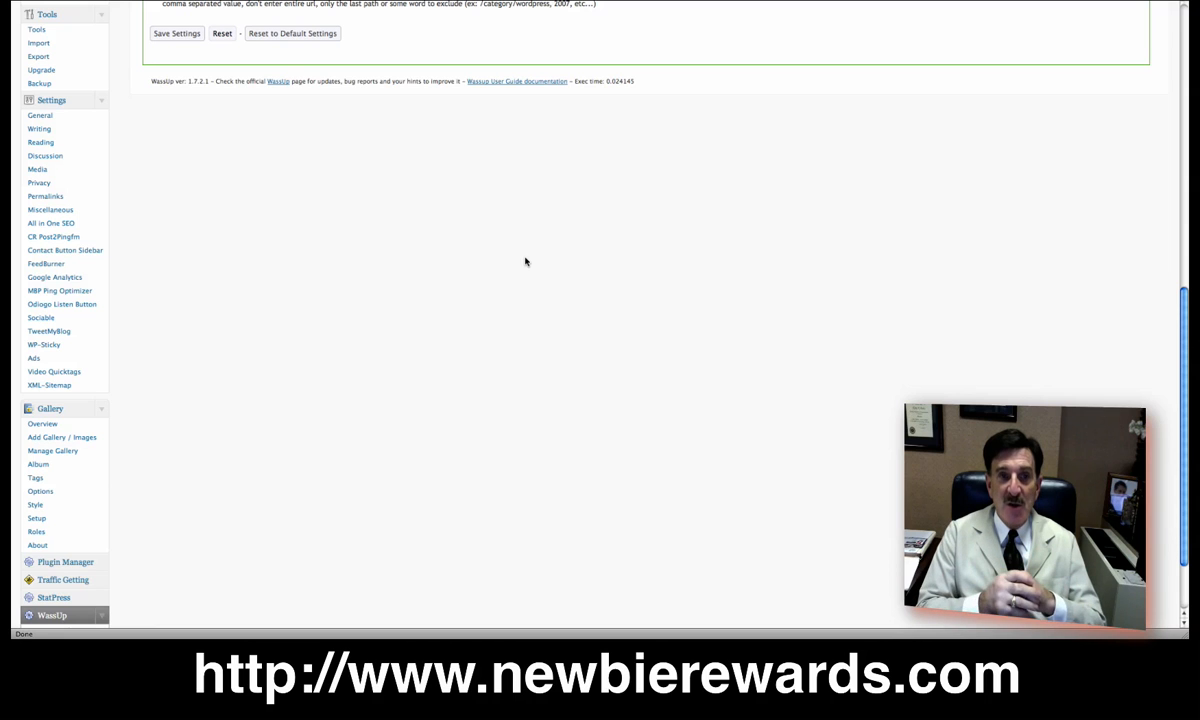
scroll("up", 3)
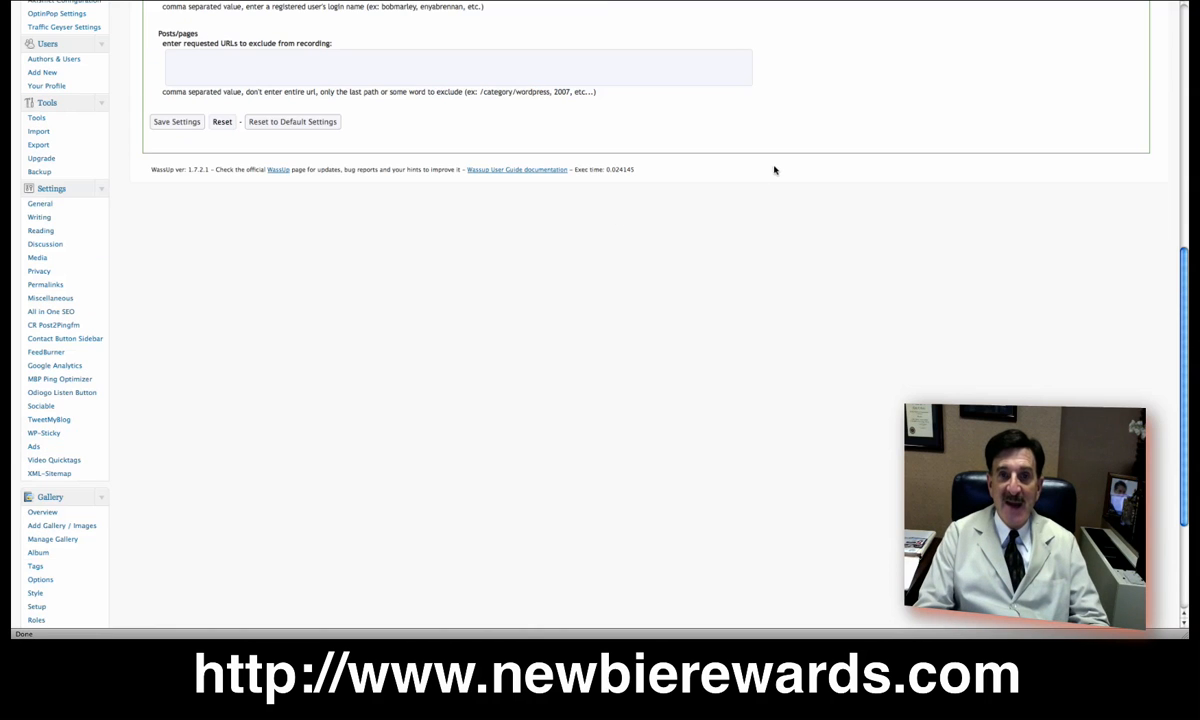
mouse_move(976, 180)
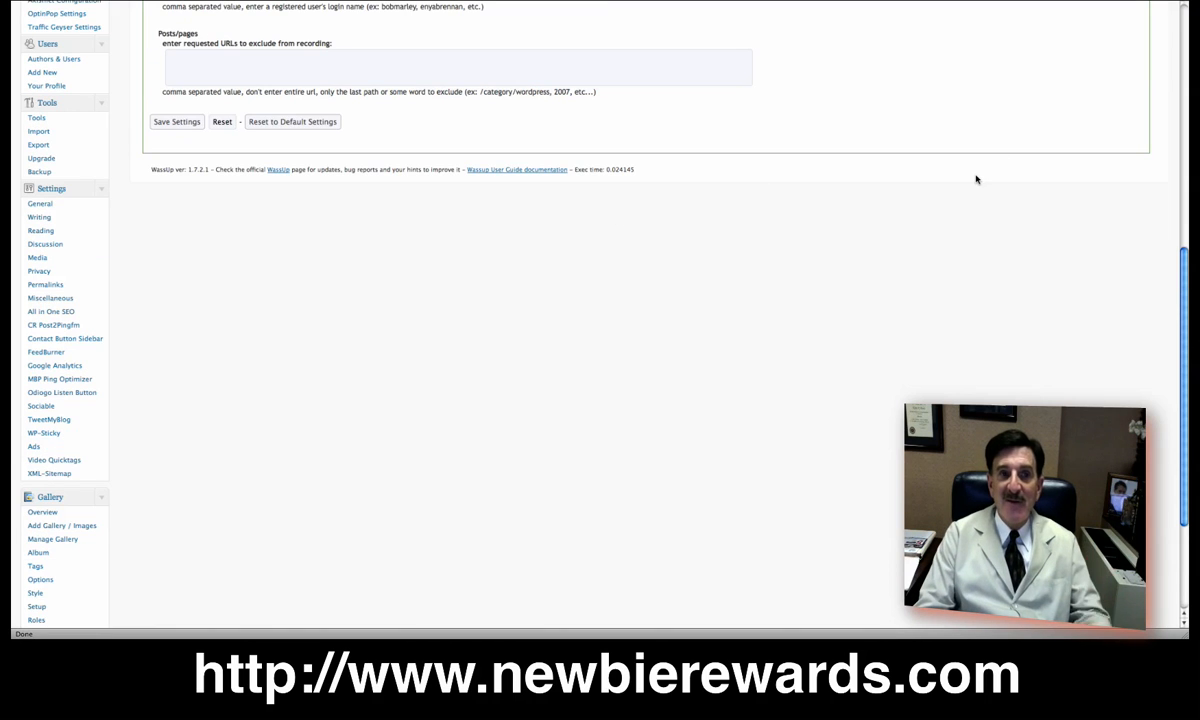